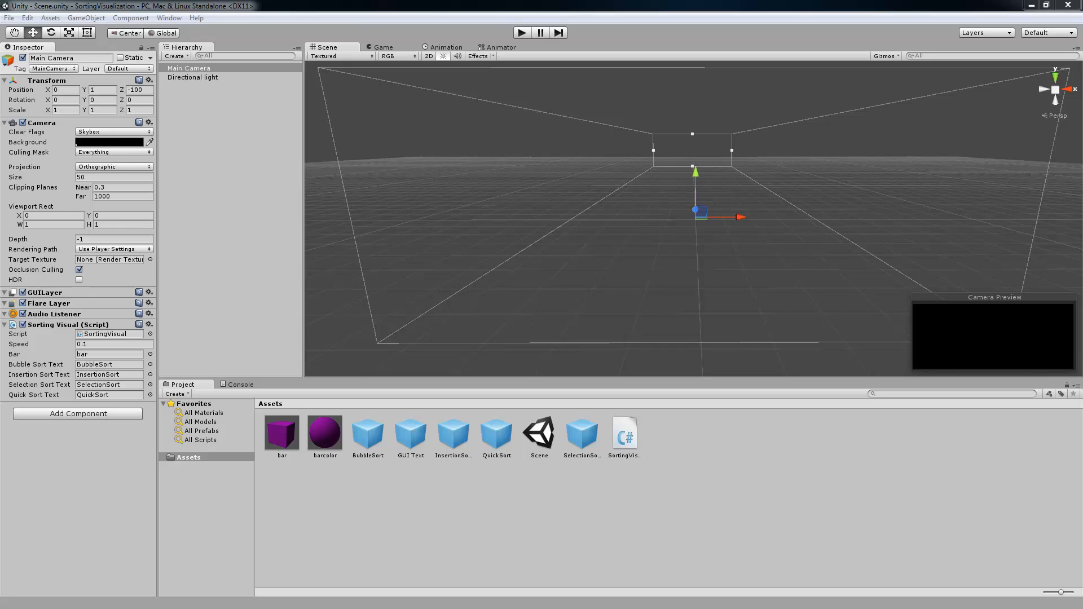
Inspect the Main Camera and Directional Light, then enter Play mode.
click(188, 67)
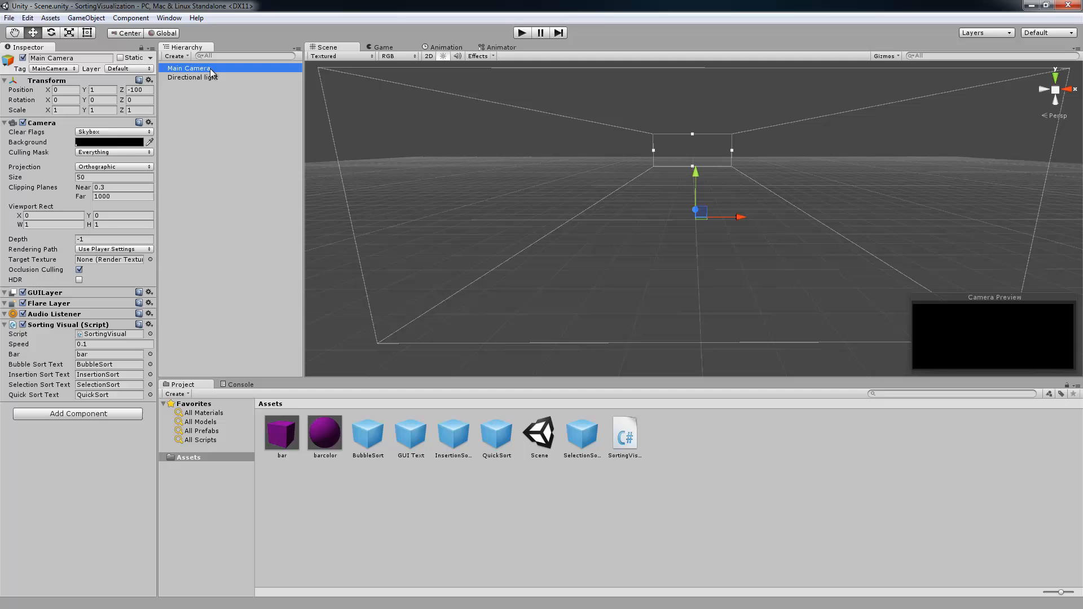
mouse_move(64, 318)
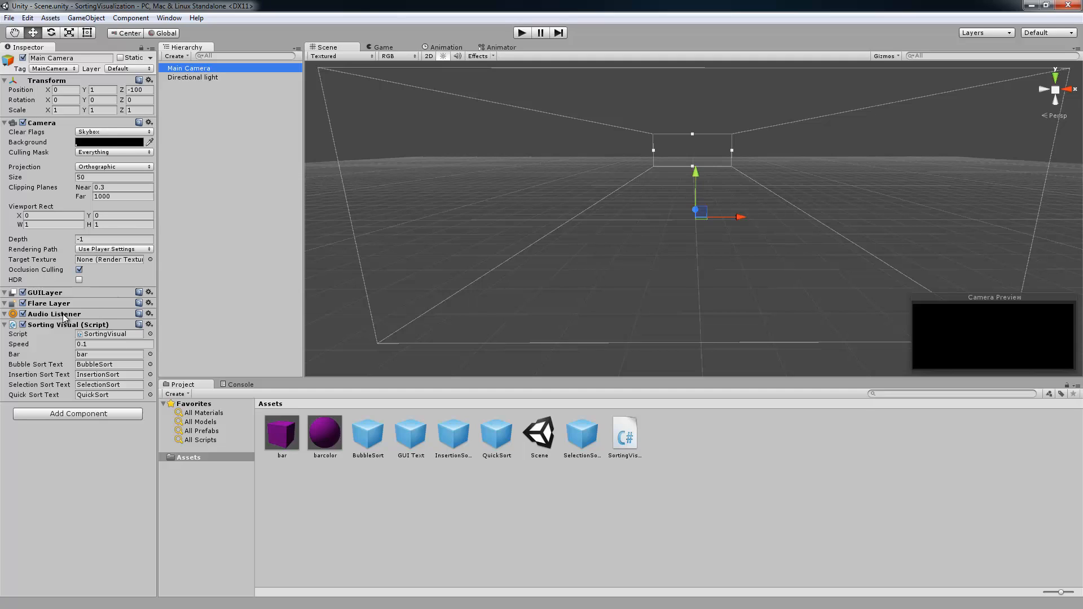
mouse_move(42, 332)
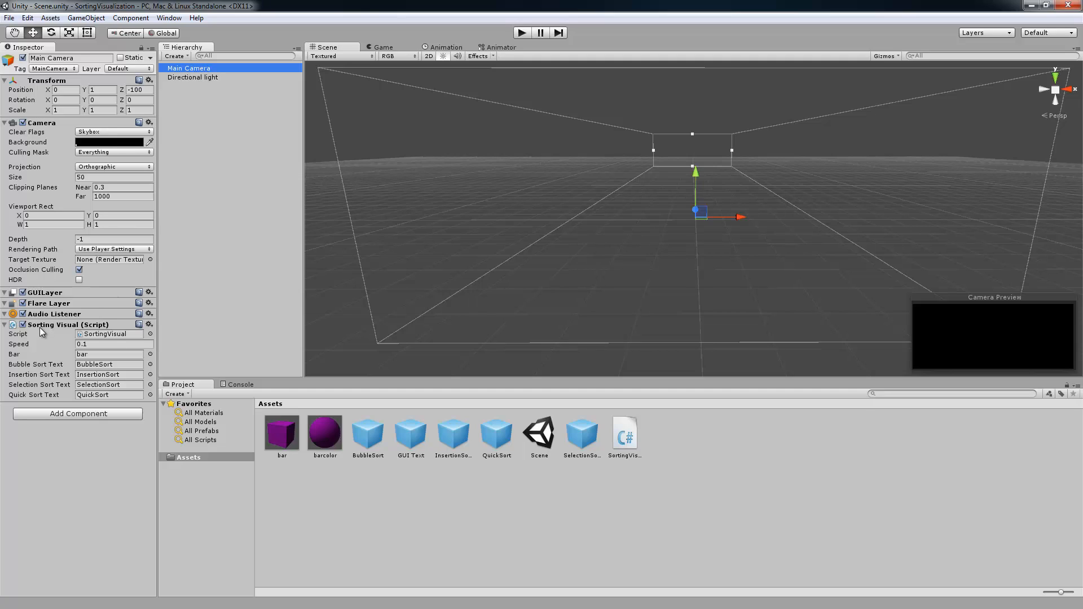
mouse_move(56, 331)
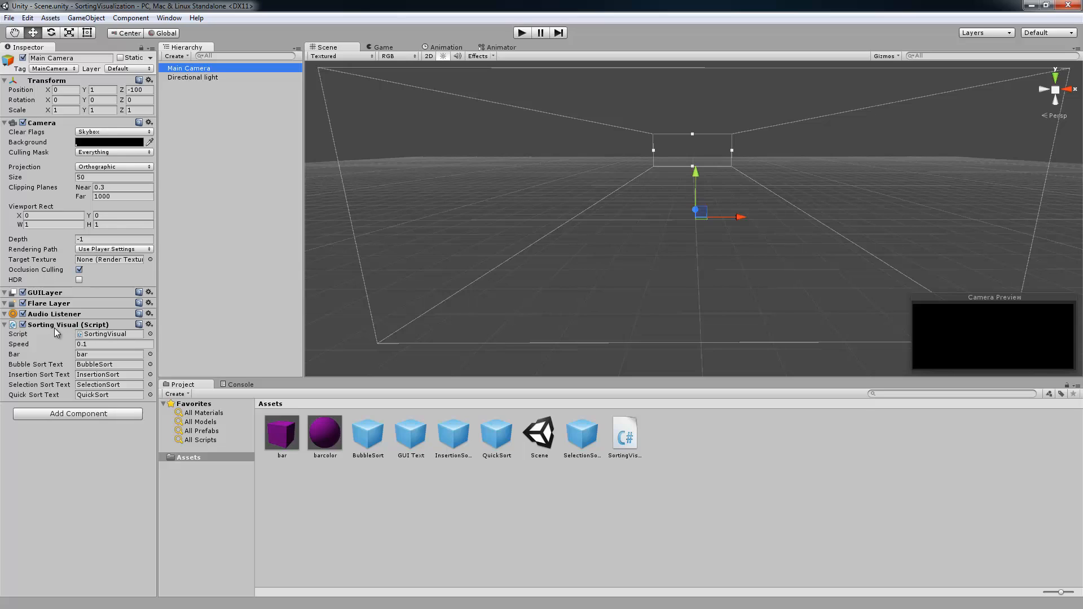
mouse_move(82, 378)
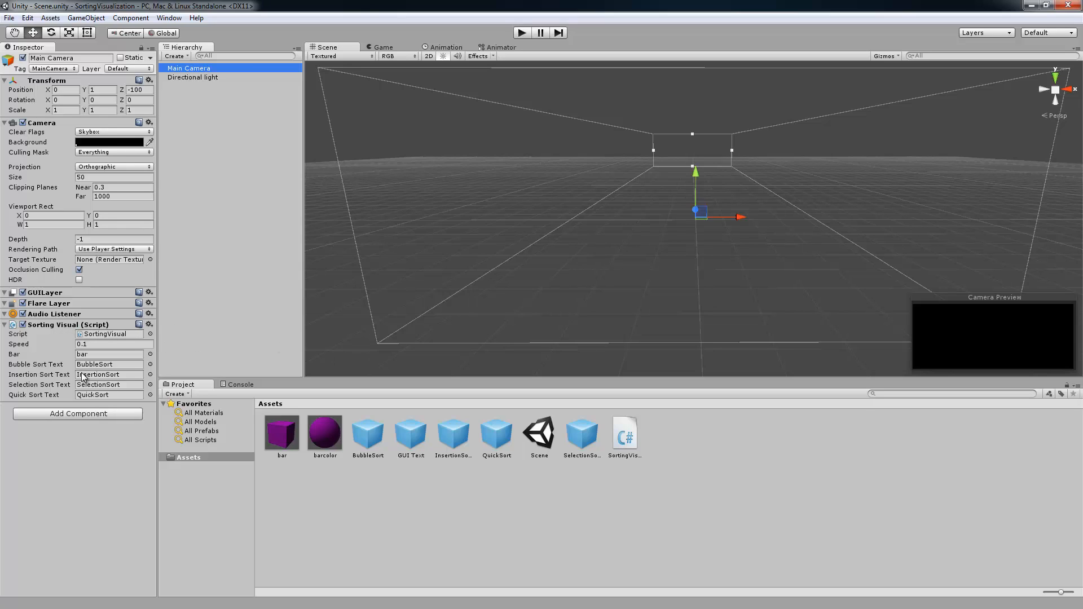
click(193, 76)
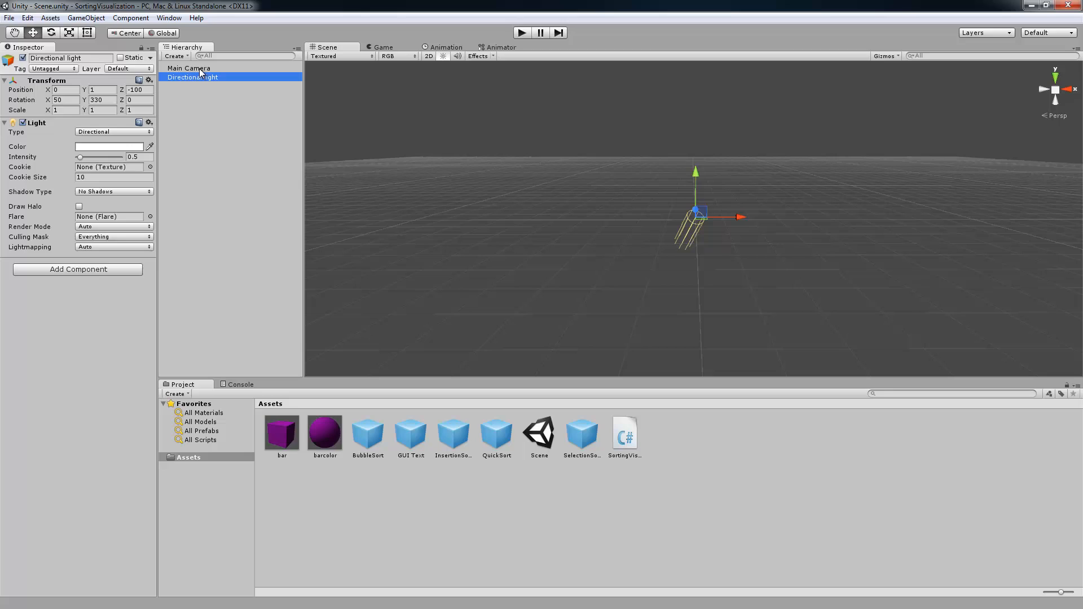
click(188, 68)
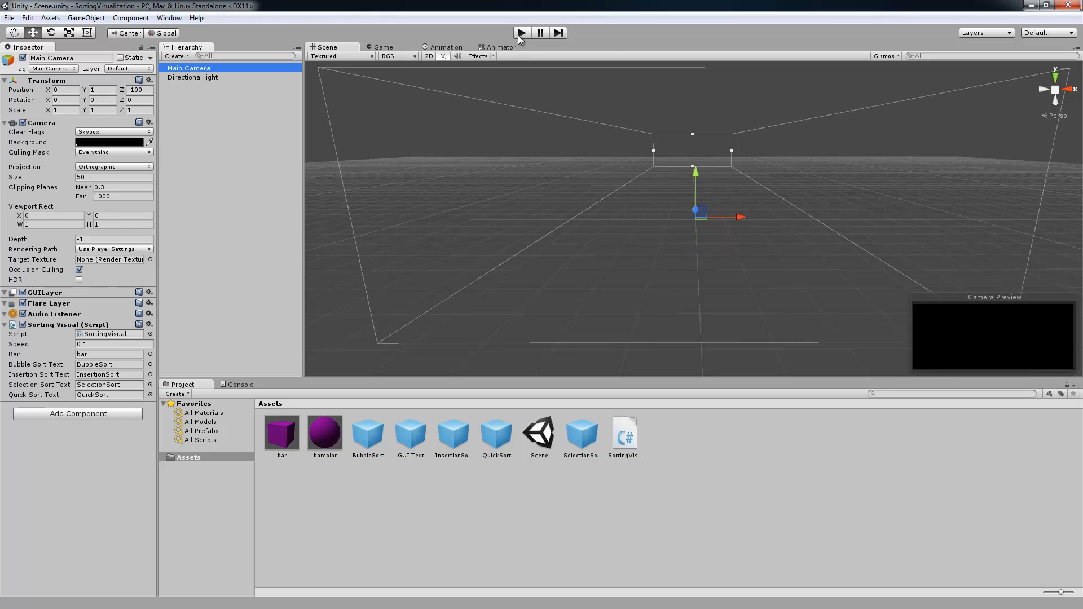
click(520, 33)
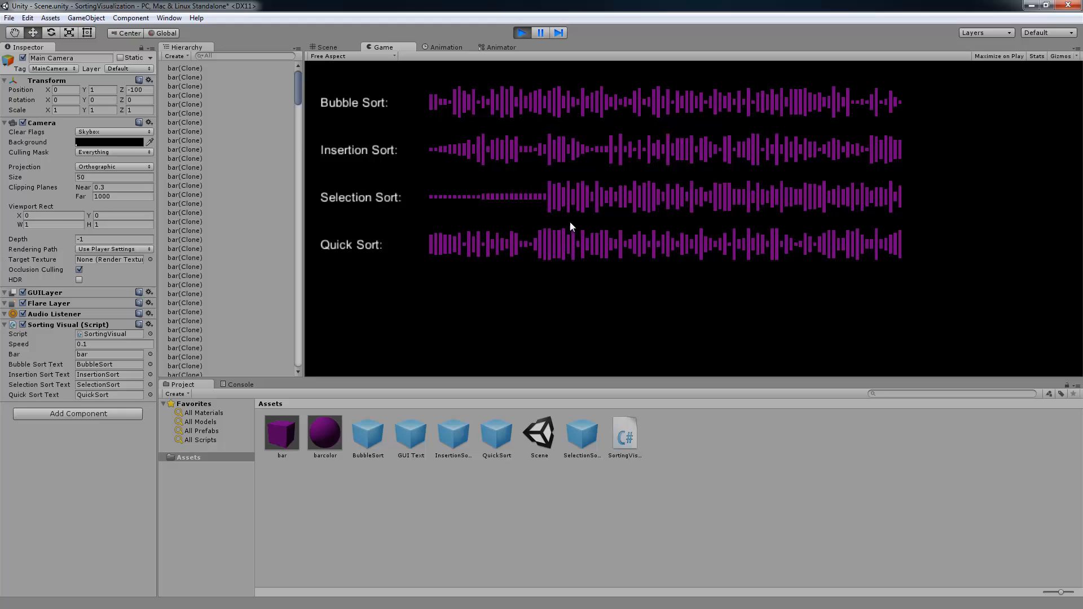
mouse_move(376, 160)
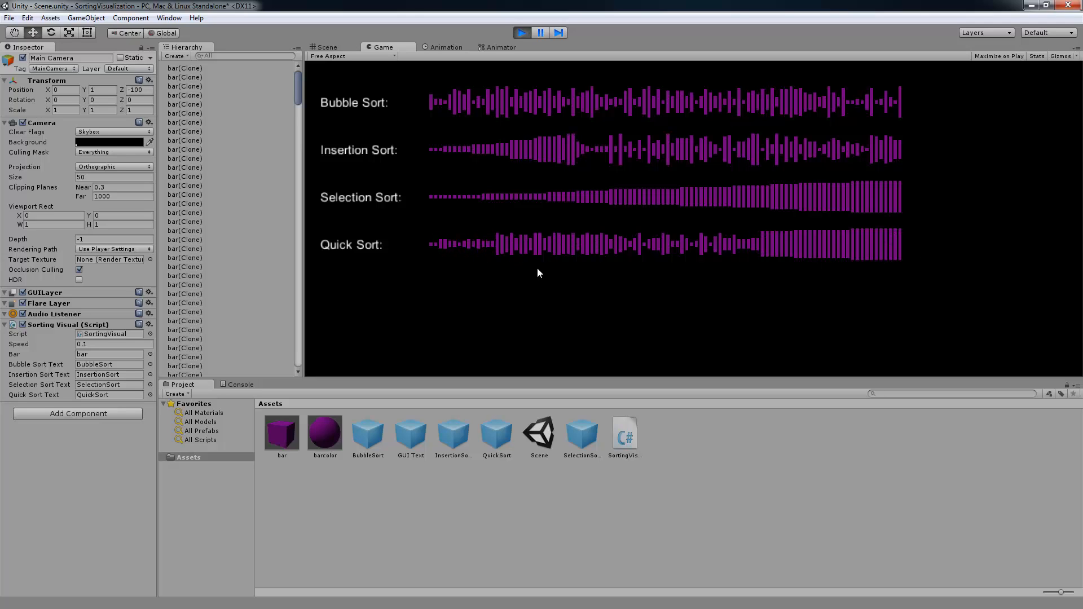
mouse_move(107, 406)
text(0.0000)
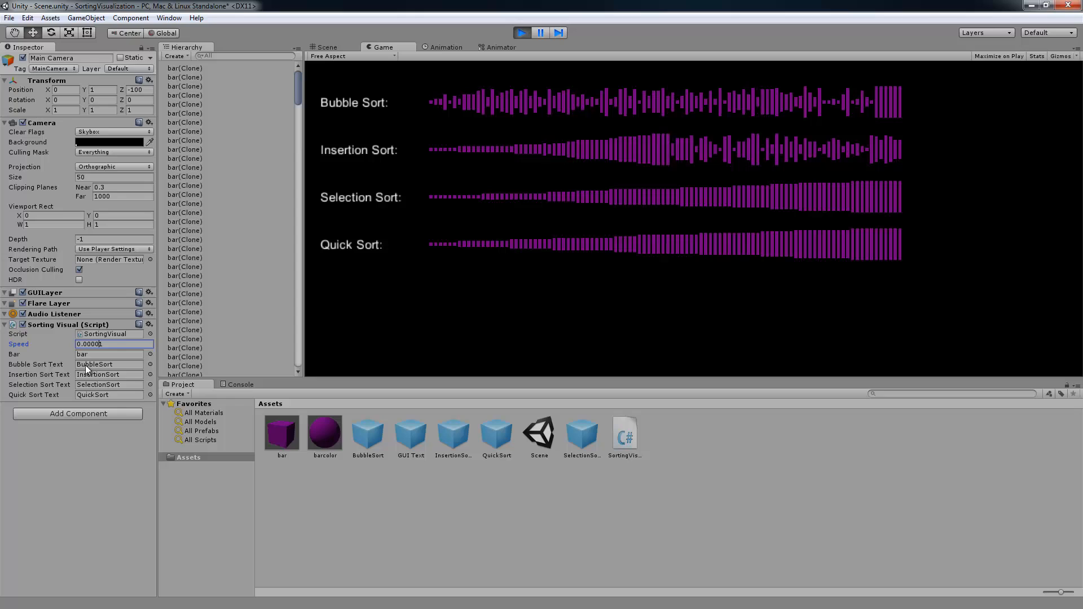
Change the Sorting Visual Speed field to 0.00001 during play.
click(108, 354)
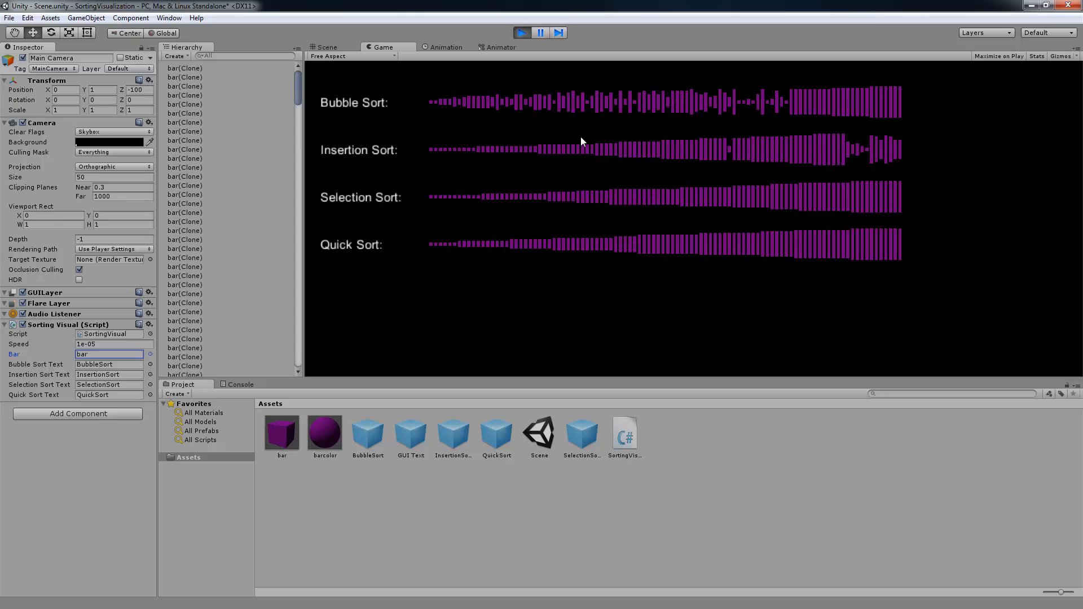
mouse_move(267, 326)
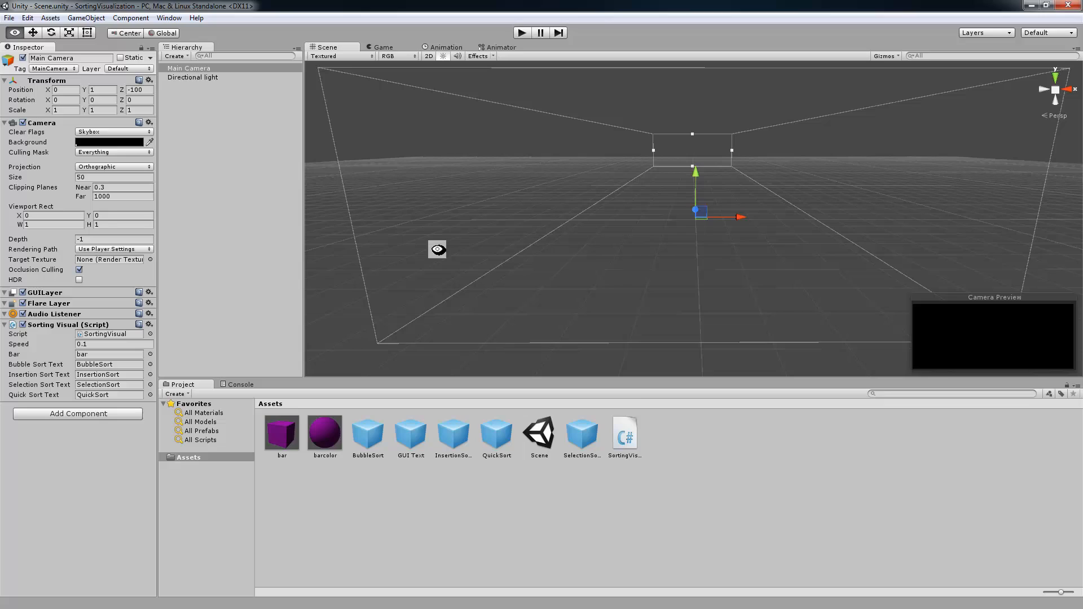
Open SortingVisual.cs in MonoDevelop and highlight the bubbleArray and bubbleBars declarations.
double_click(623, 432)
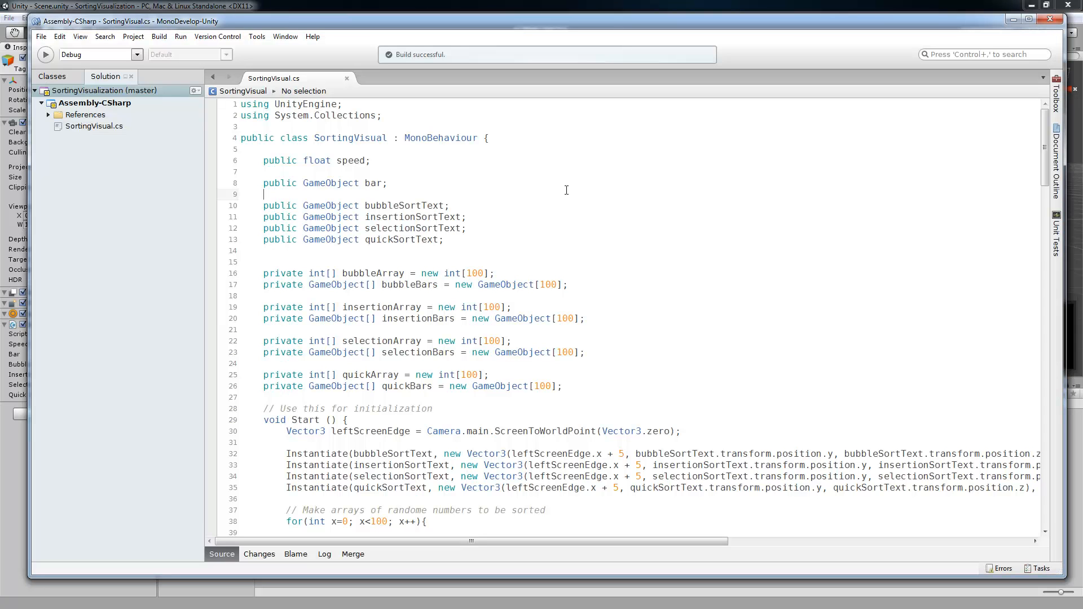
click(276, 163)
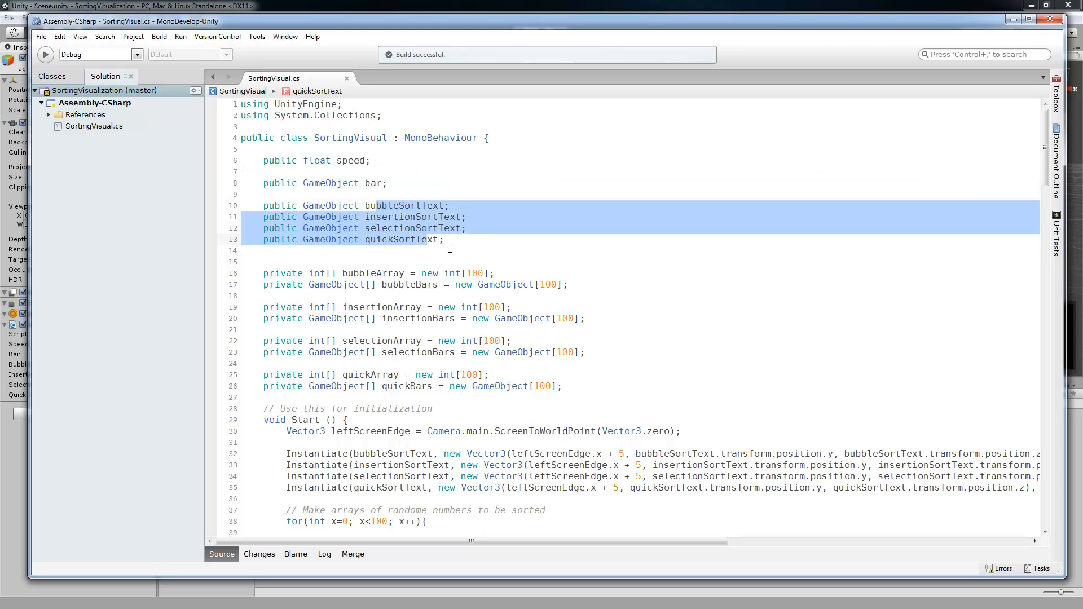
click(264, 273)
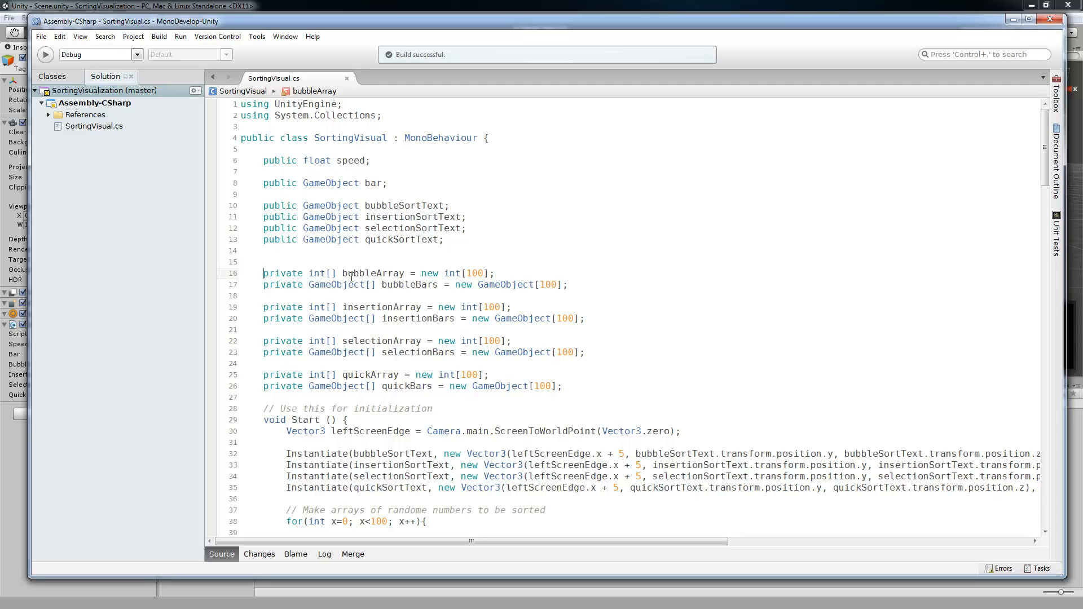
mouse_move(373, 273)
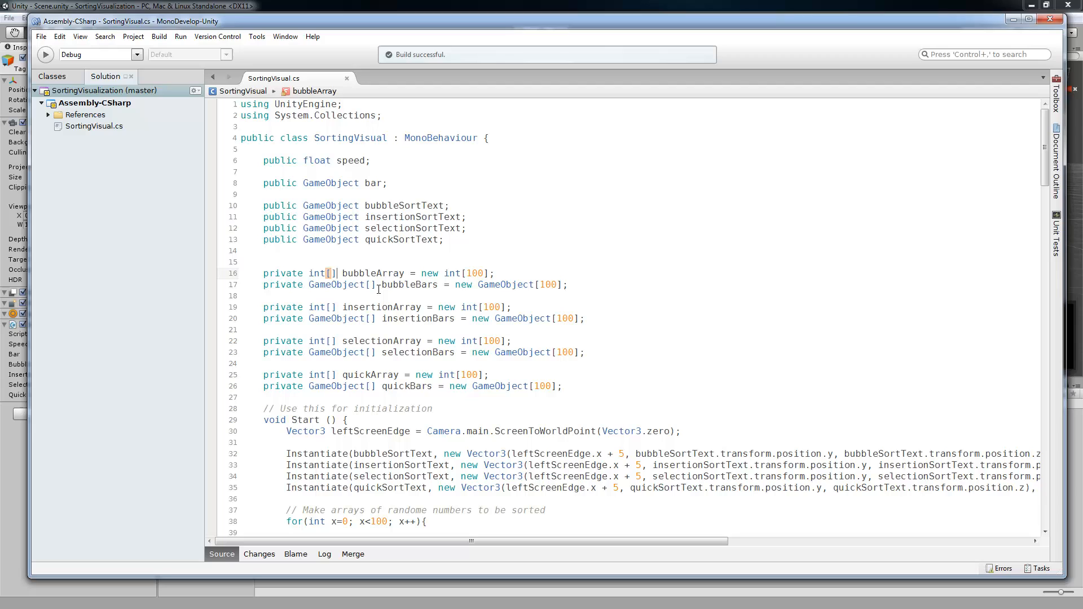
click(399, 284)
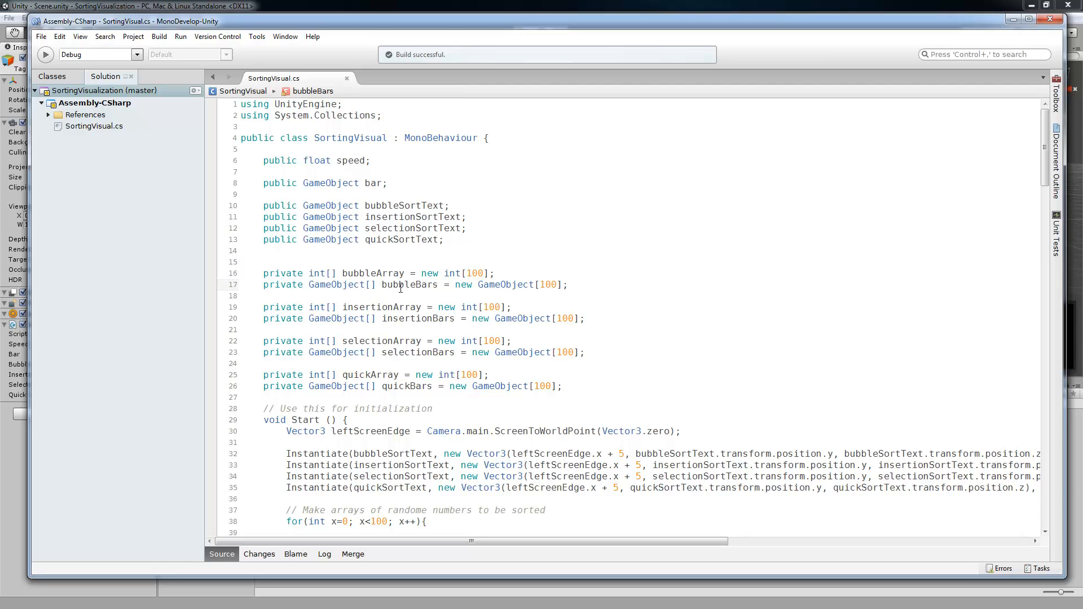
mouse_move(379, 297)
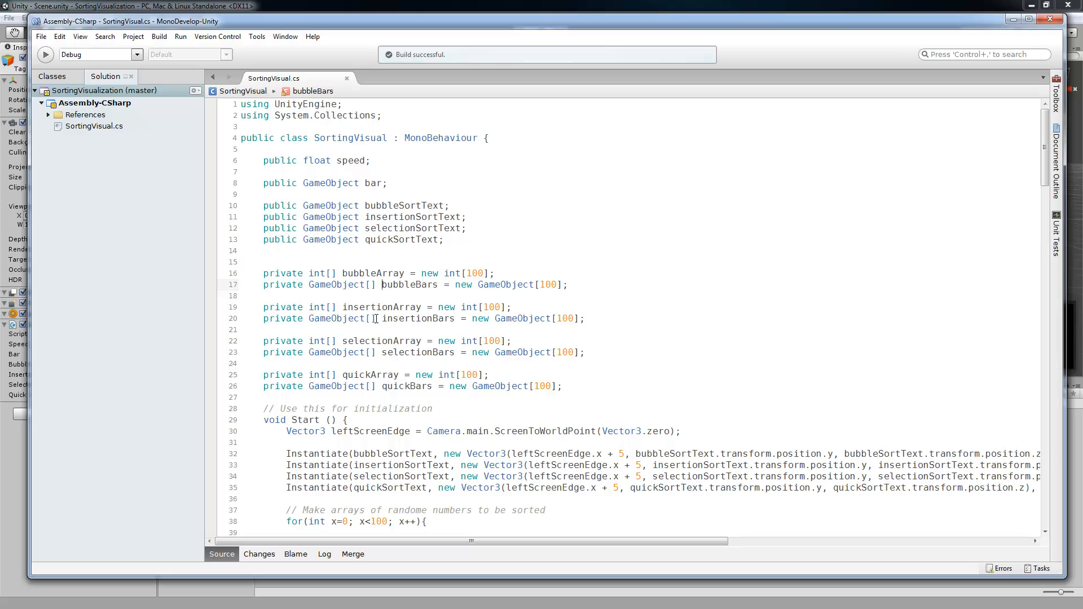
scroll(down, 3)
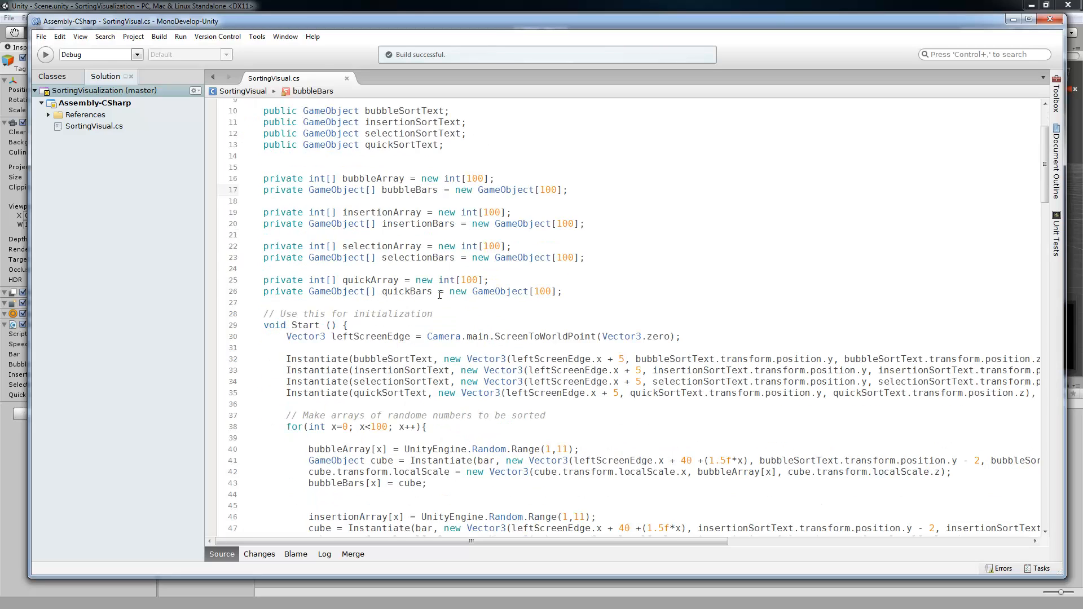
scroll(down, 3)
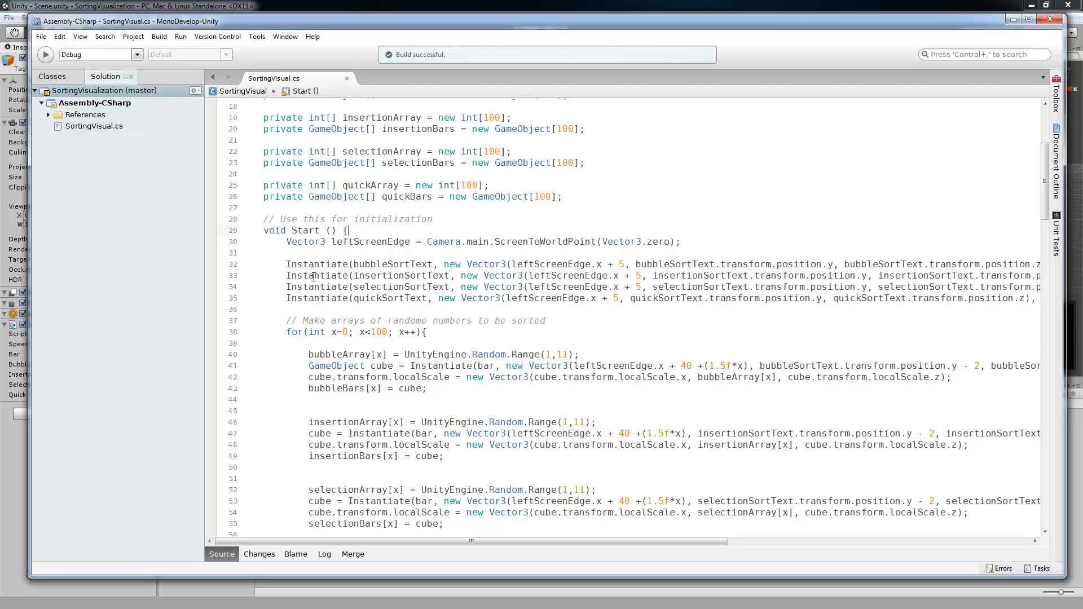
mouse_move(249, 339)
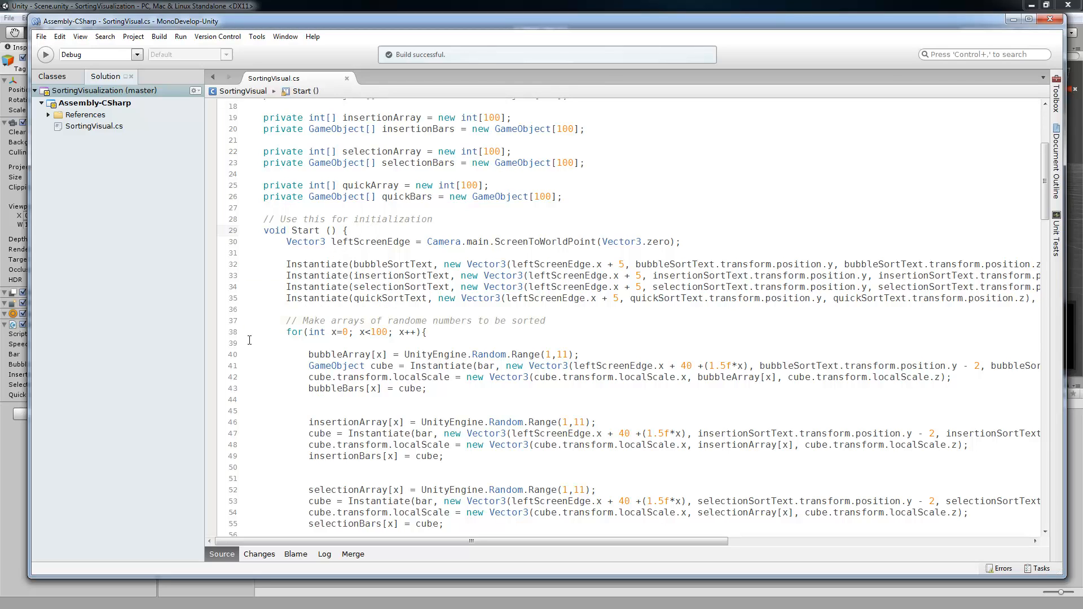
mouse_move(256, 336)
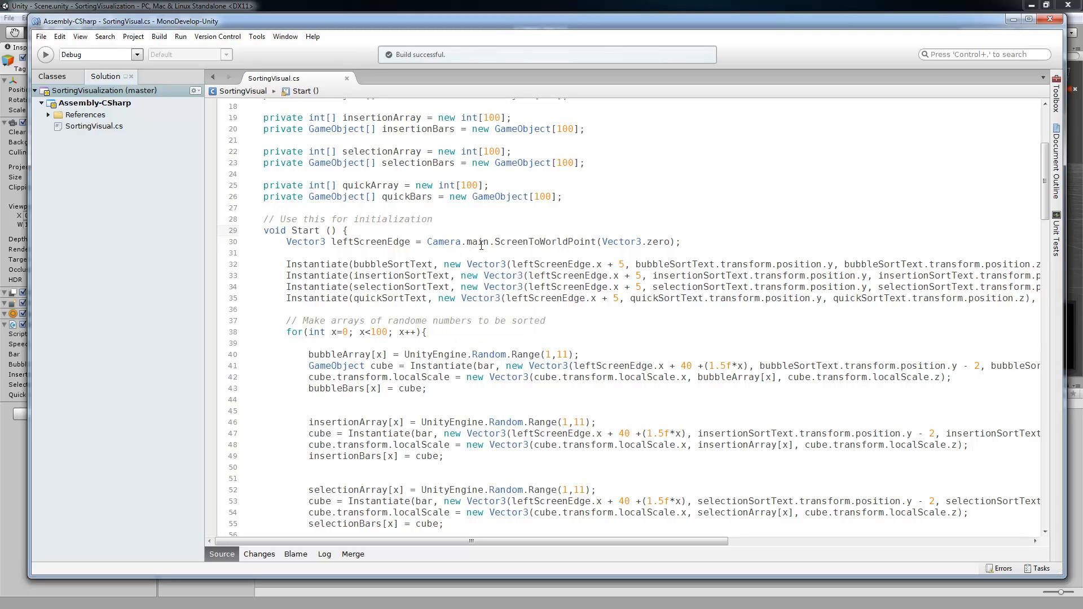
click(427, 242)
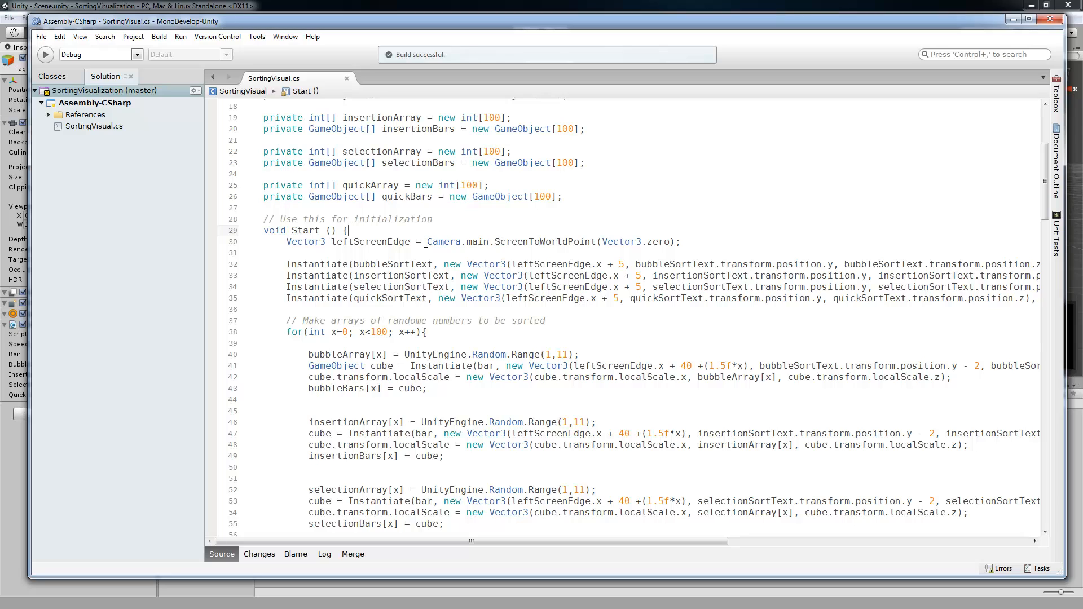
double_click(544, 242)
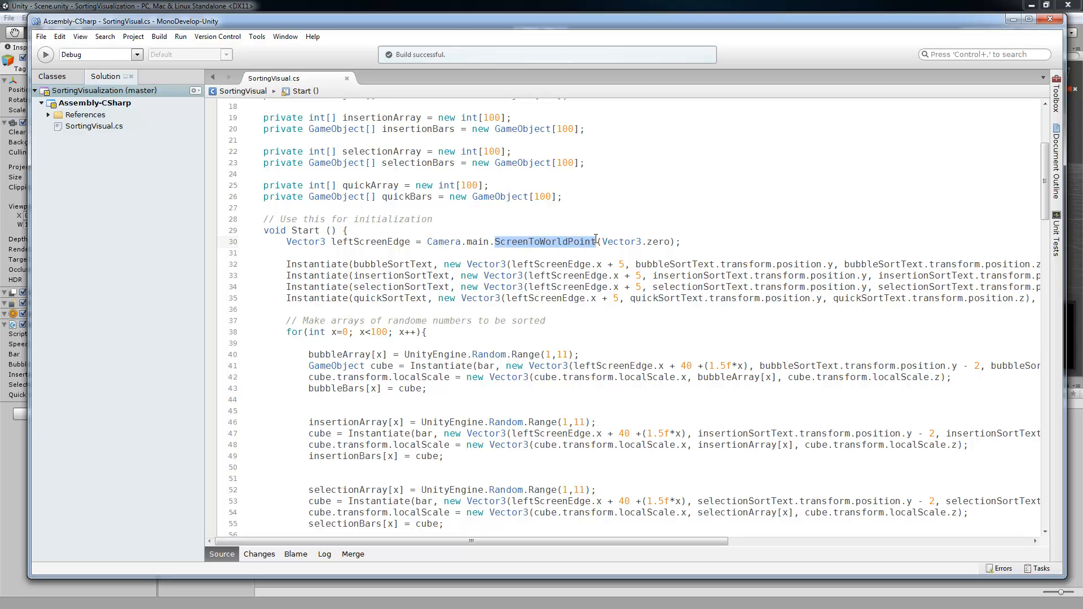
double_click(622, 242)
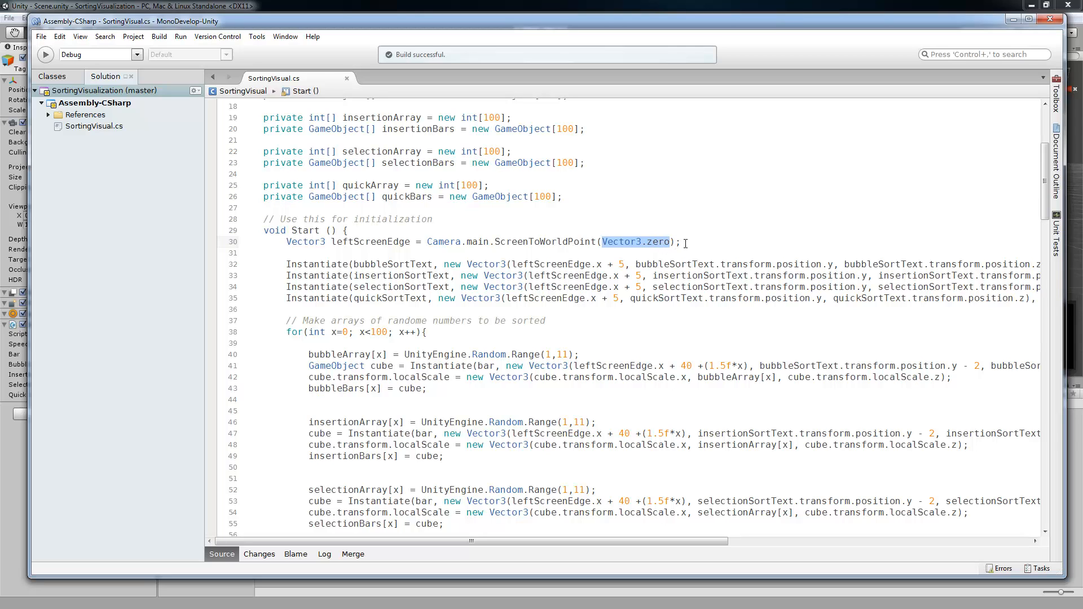
mouse_move(511, 190)
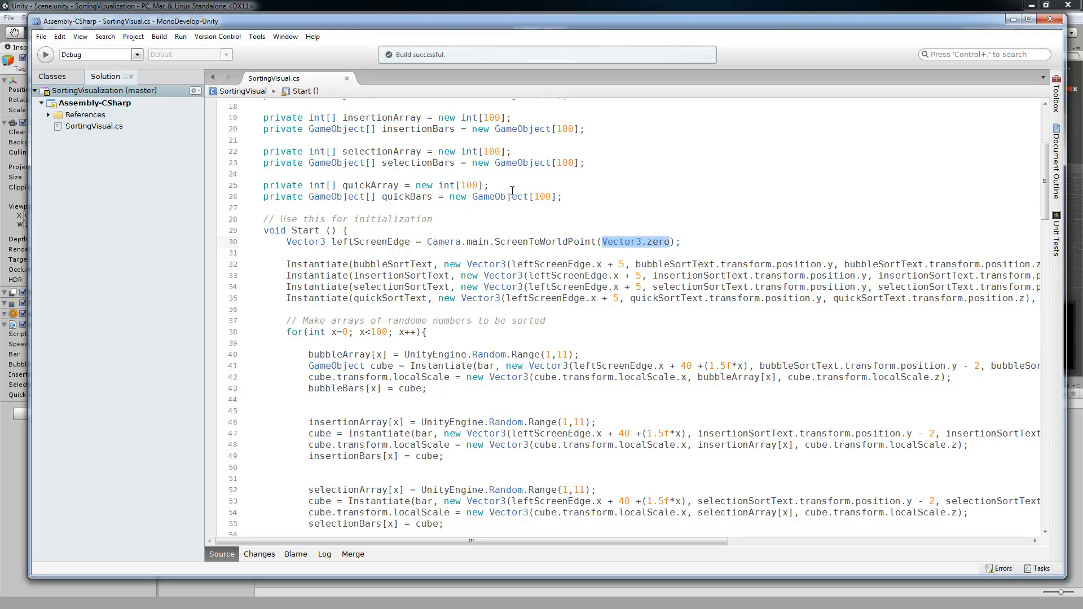
mouse_move(560, 224)
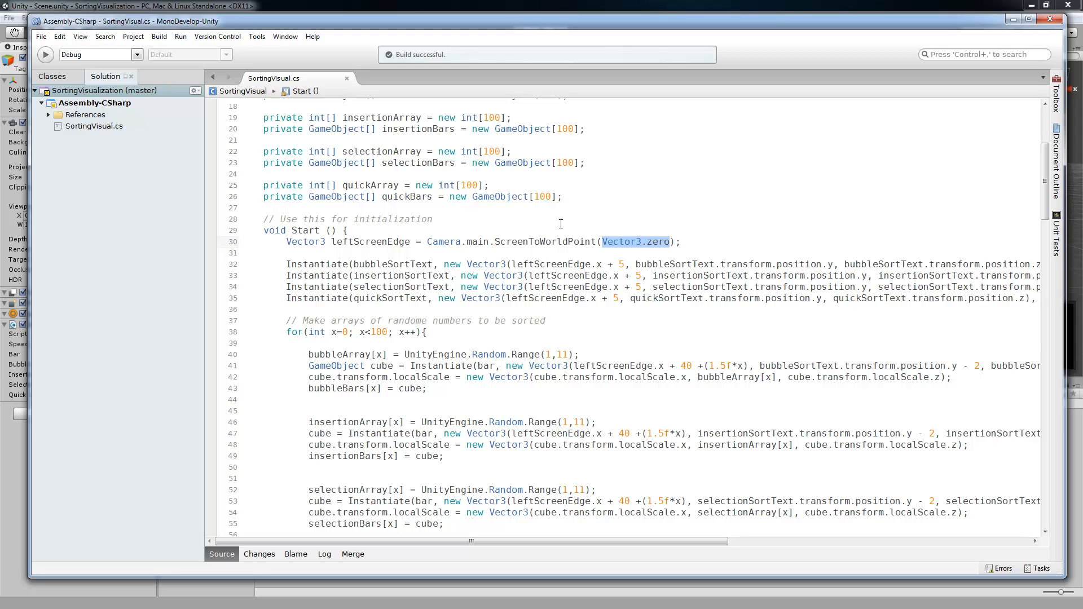
mouse_move(331, 241)
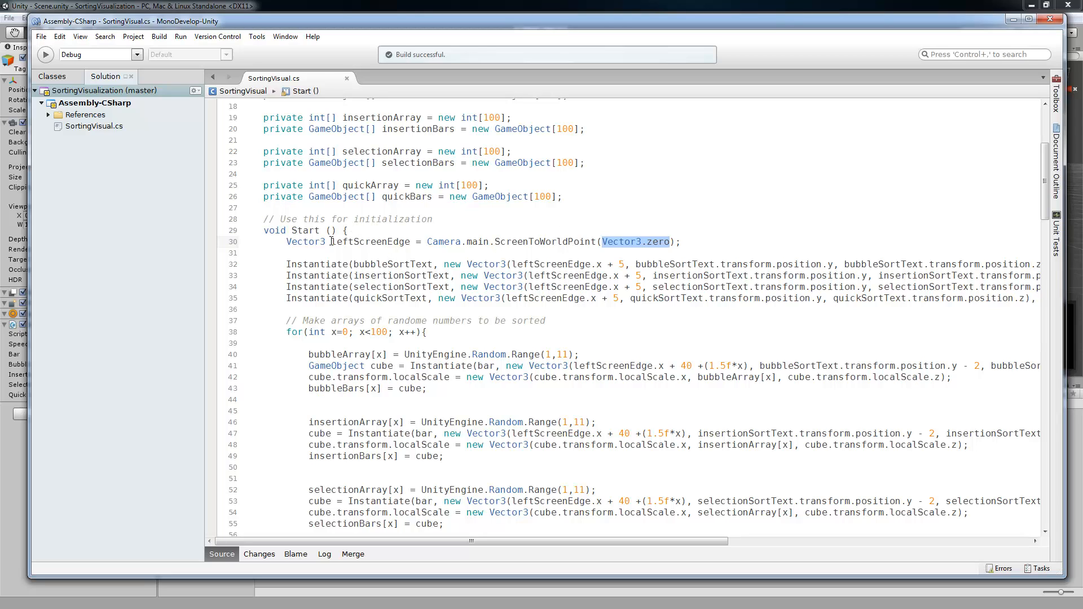
double_click(370, 242)
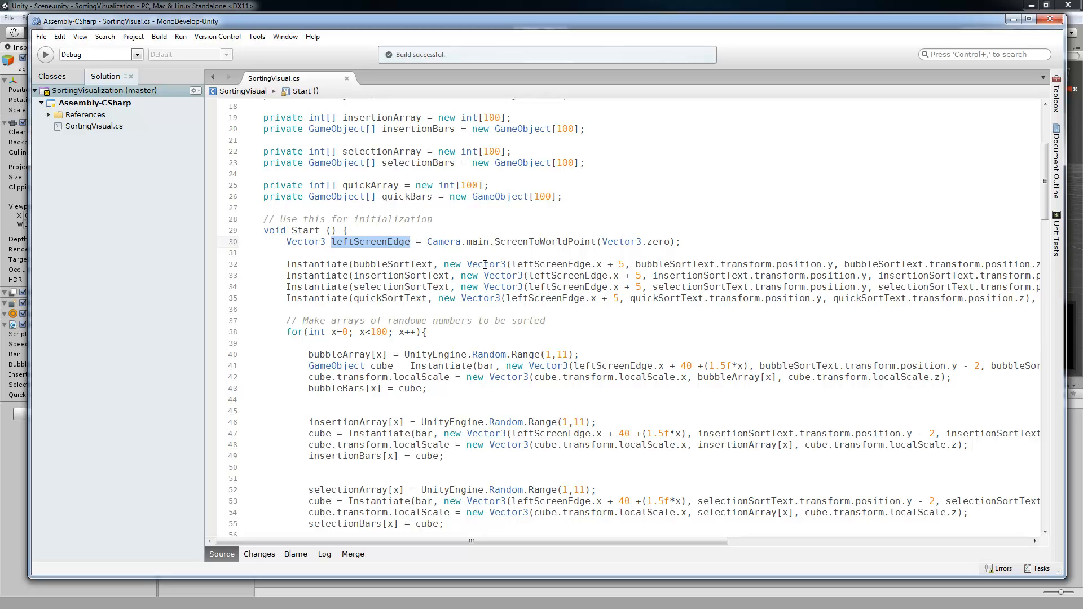
click(511, 263)
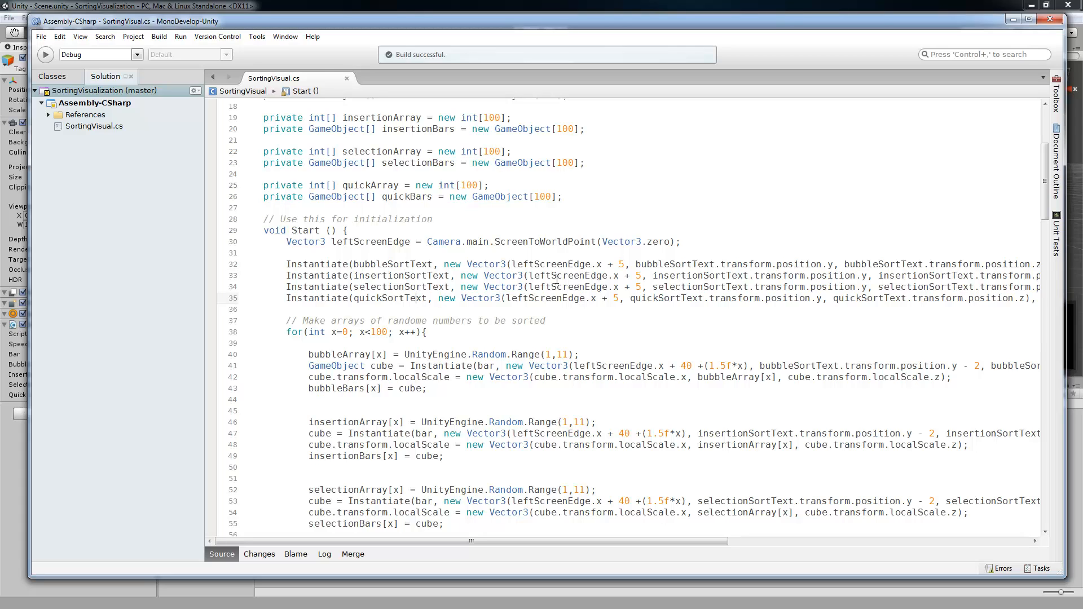
double_click(539, 264)
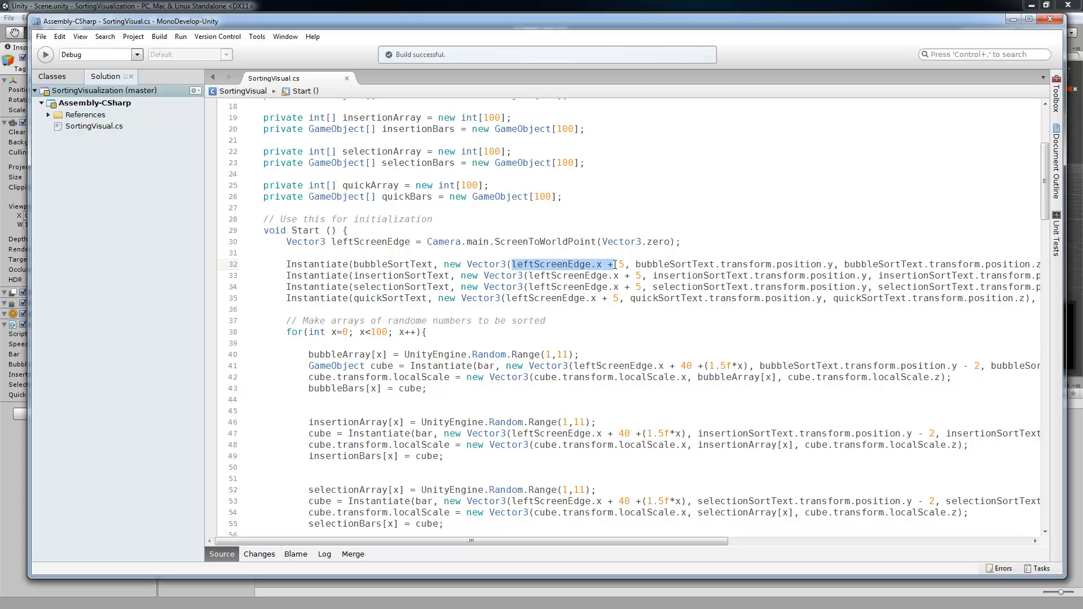
click(625, 264)
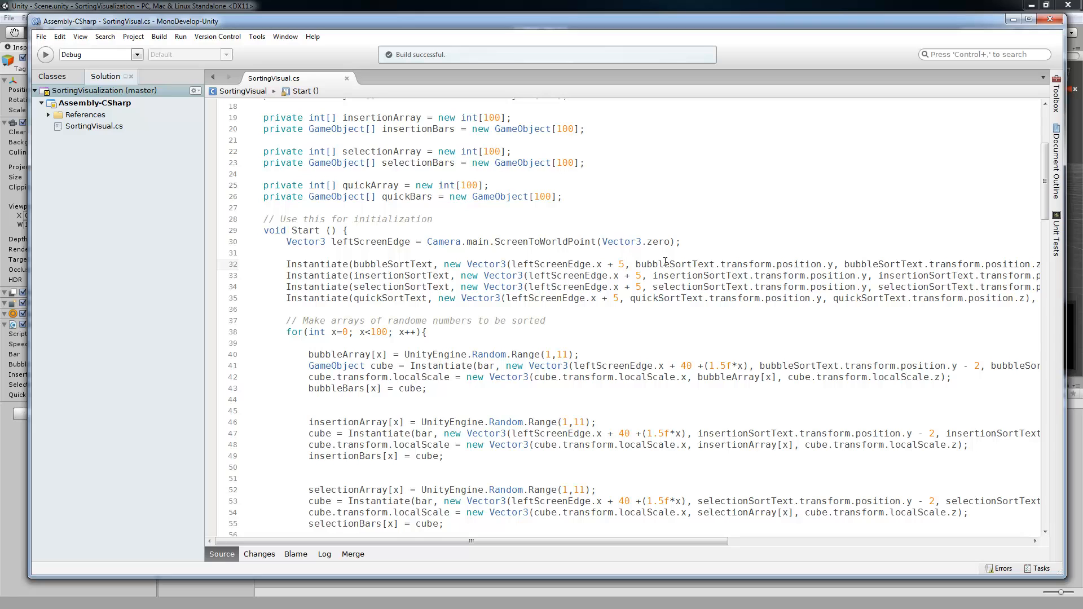
mouse_move(1025, 266)
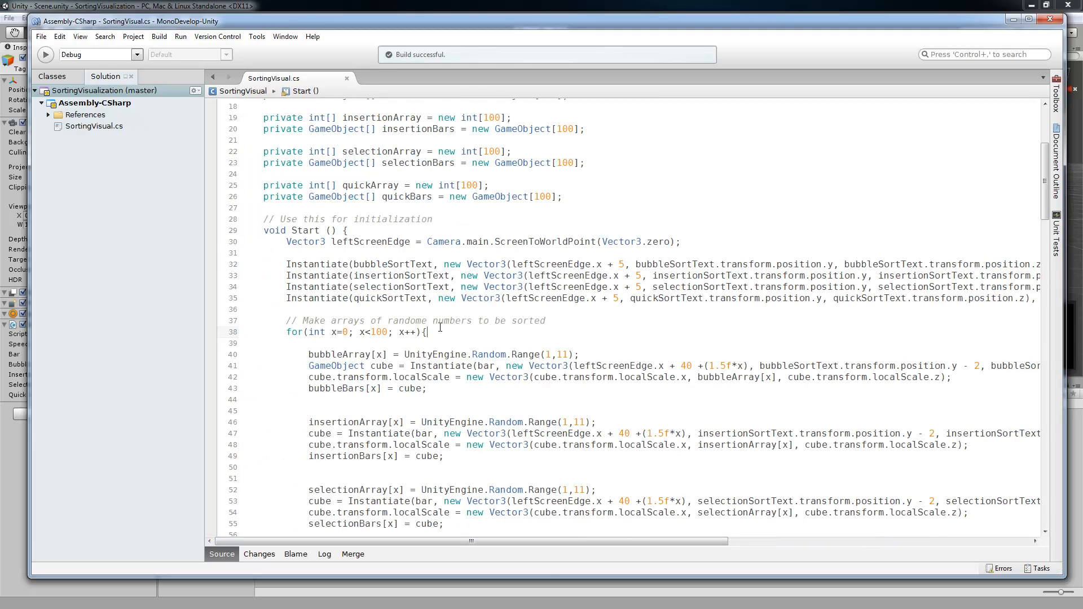
scroll(down, 3)
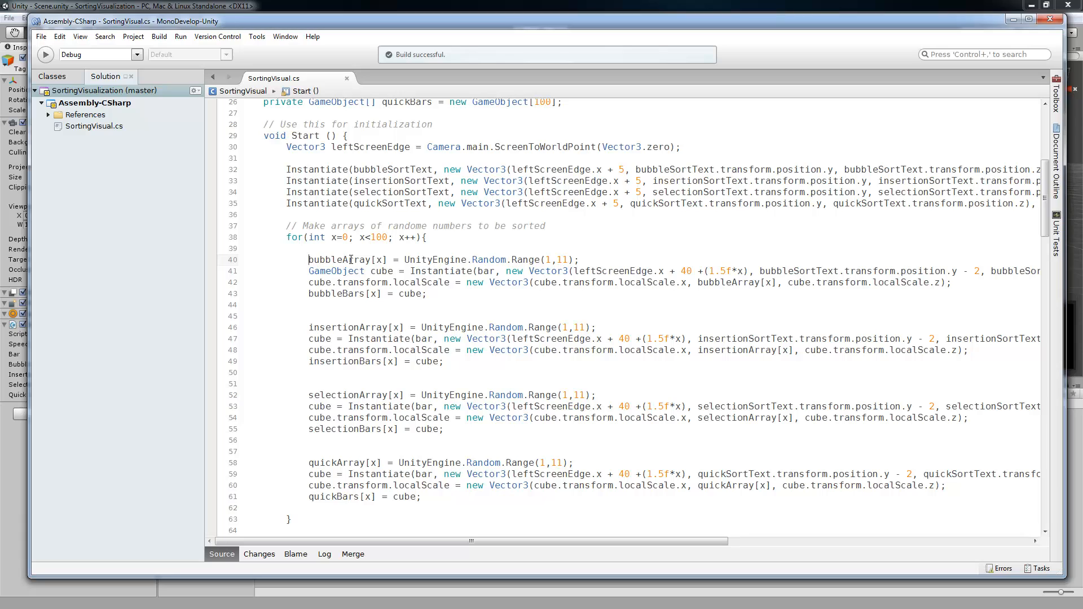
mouse_move(450, 264)
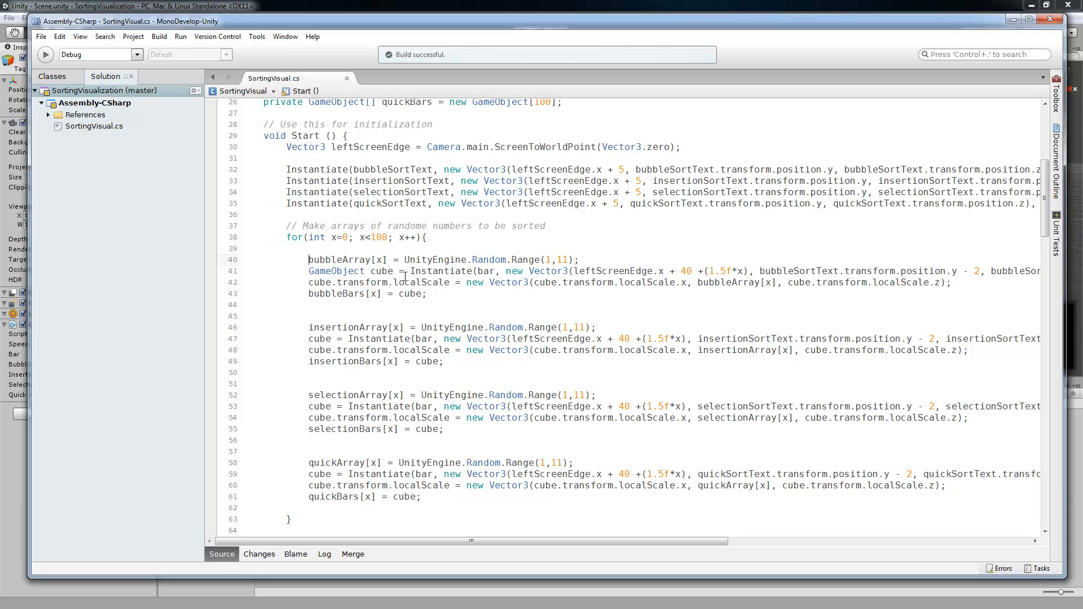
mouse_move(378, 271)
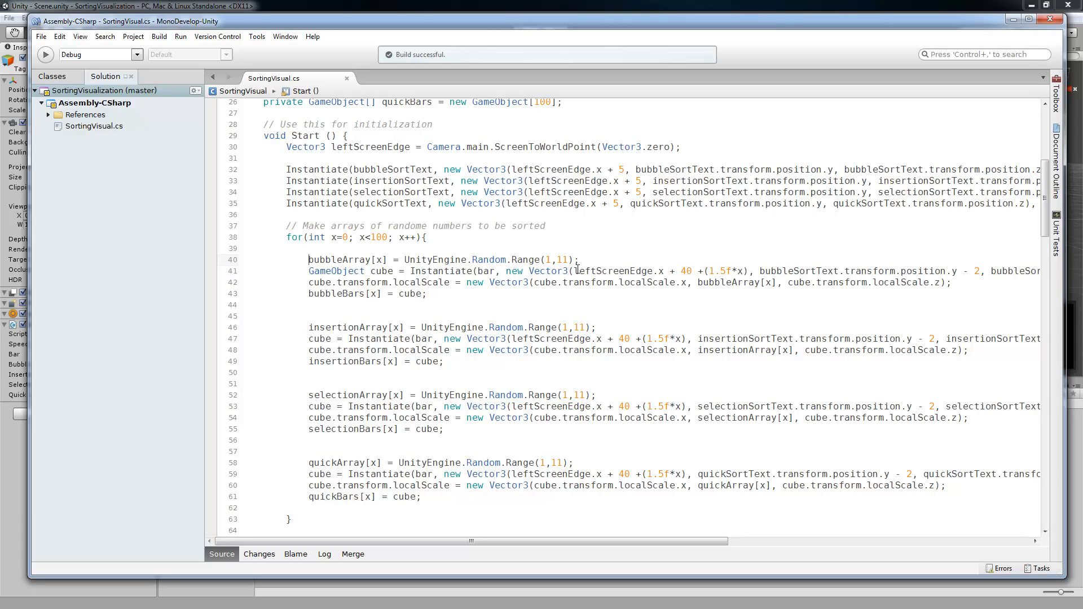
double_click(615, 270)
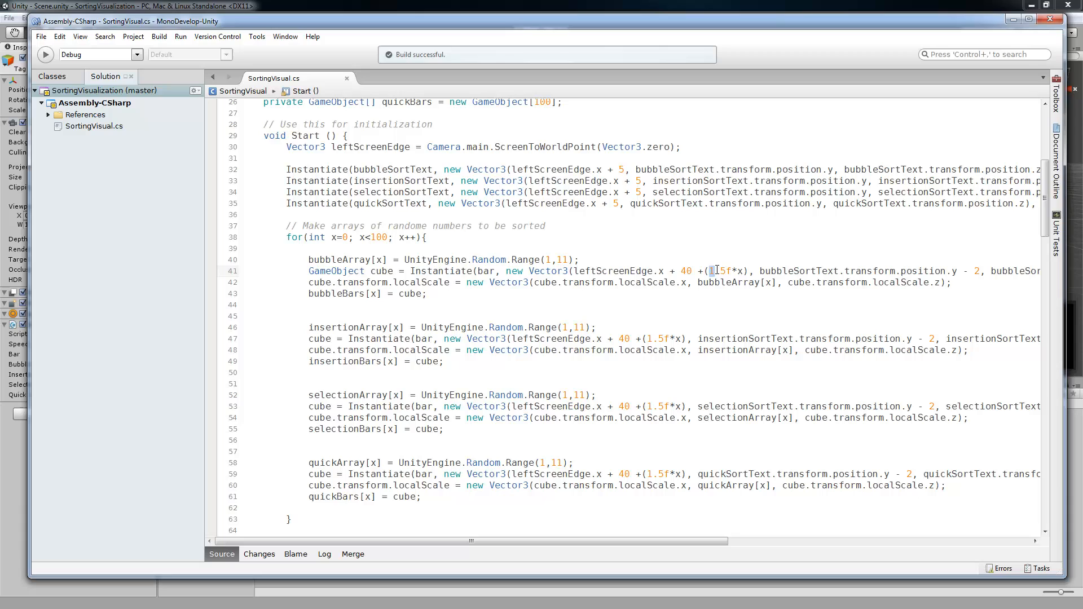
double_click(718, 271)
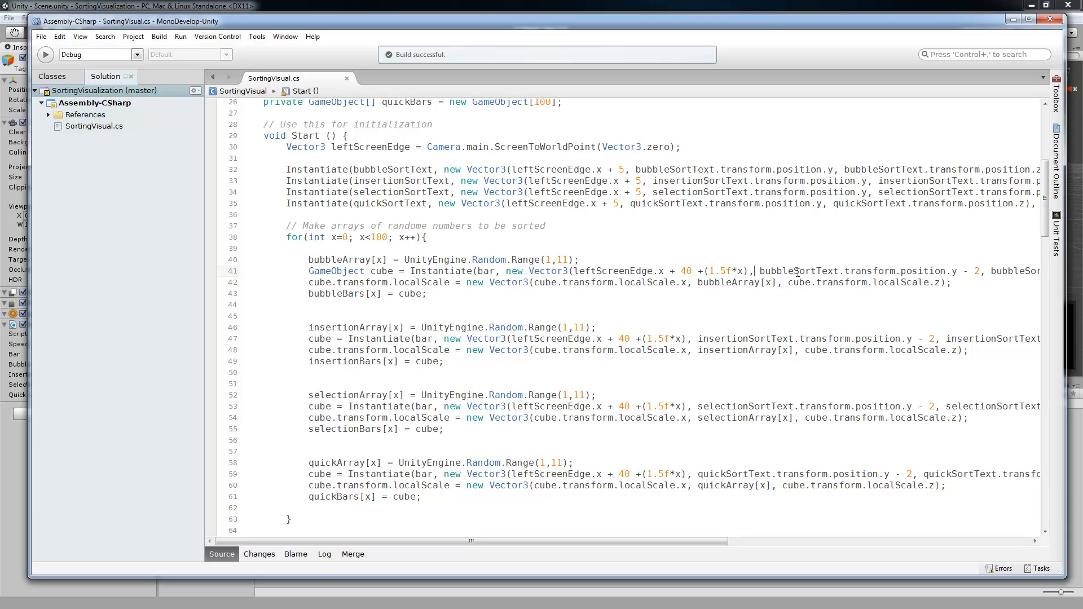
double_click(864, 270)
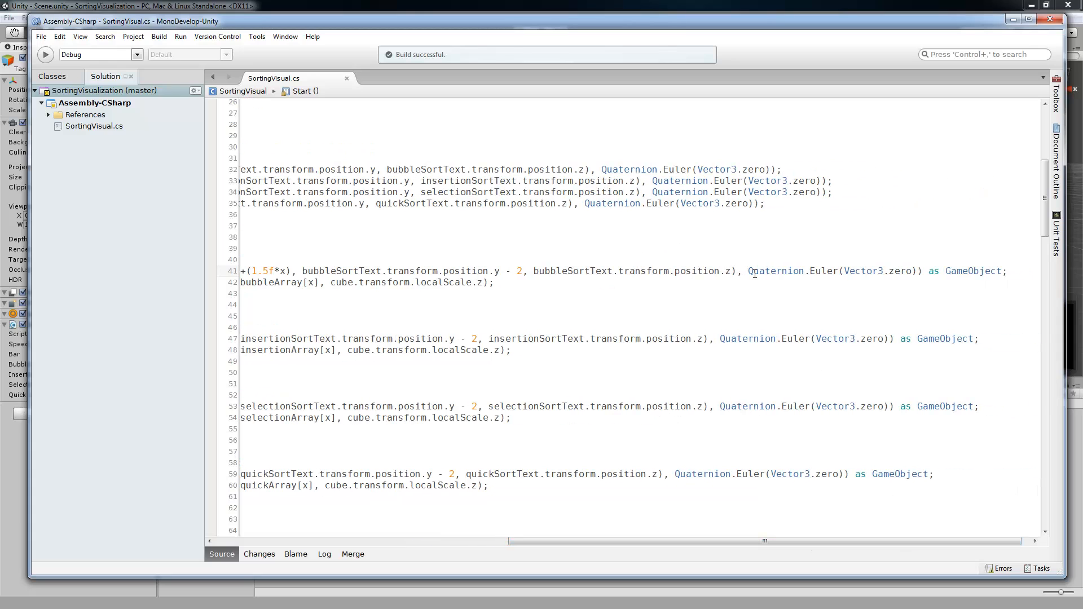
double_click(769, 270)
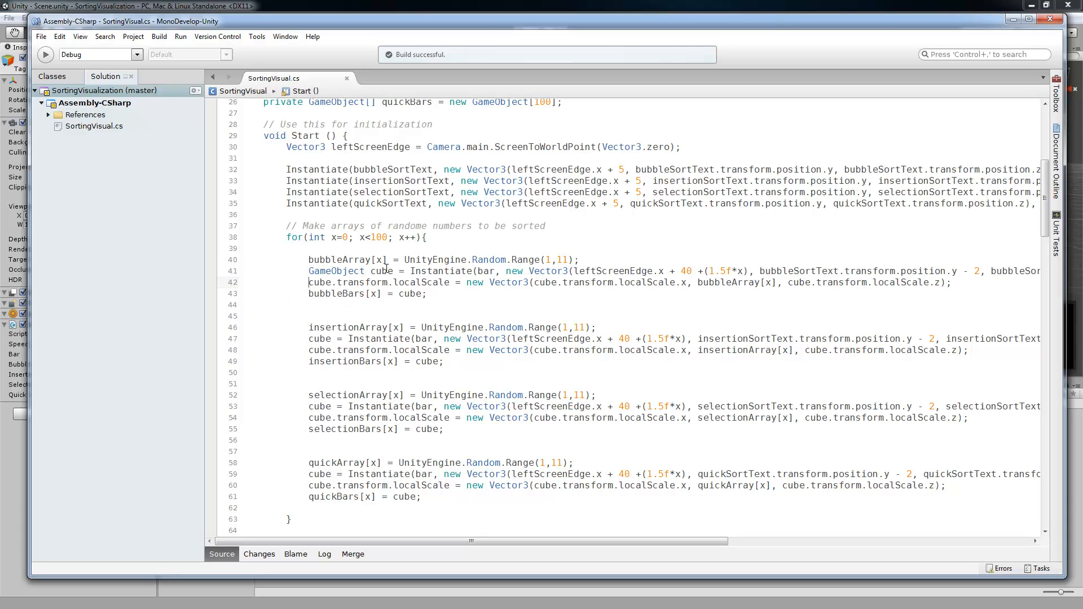
click(393, 270)
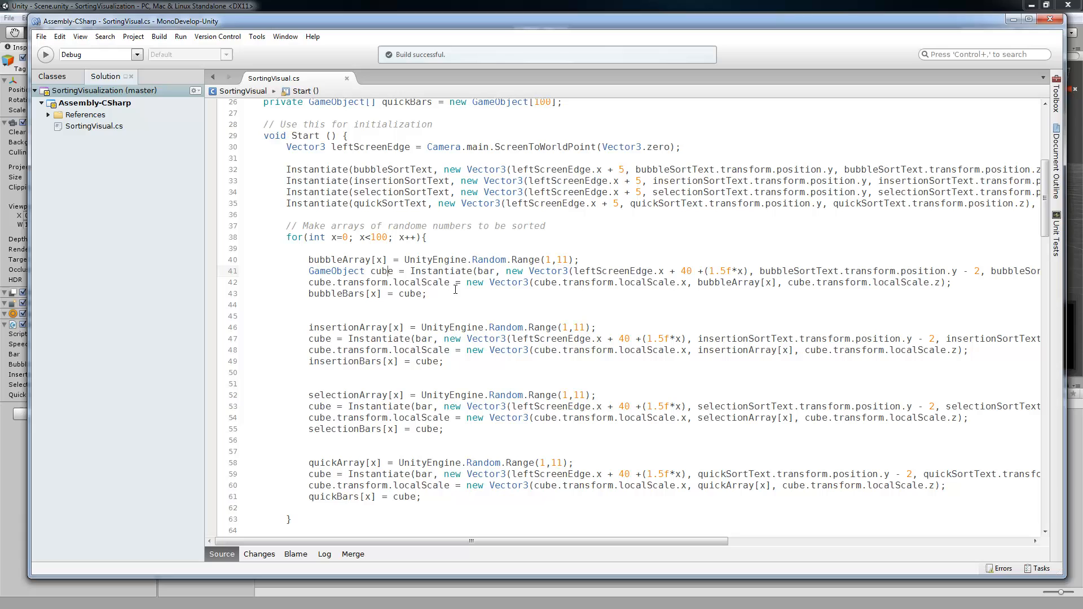
double_click(338, 260)
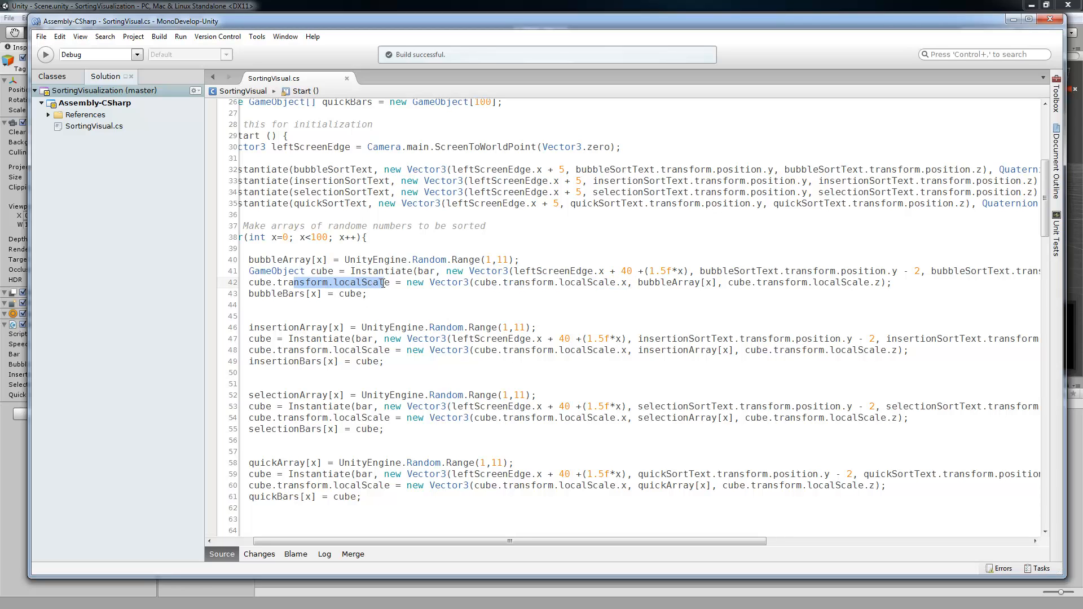
click(473, 282)
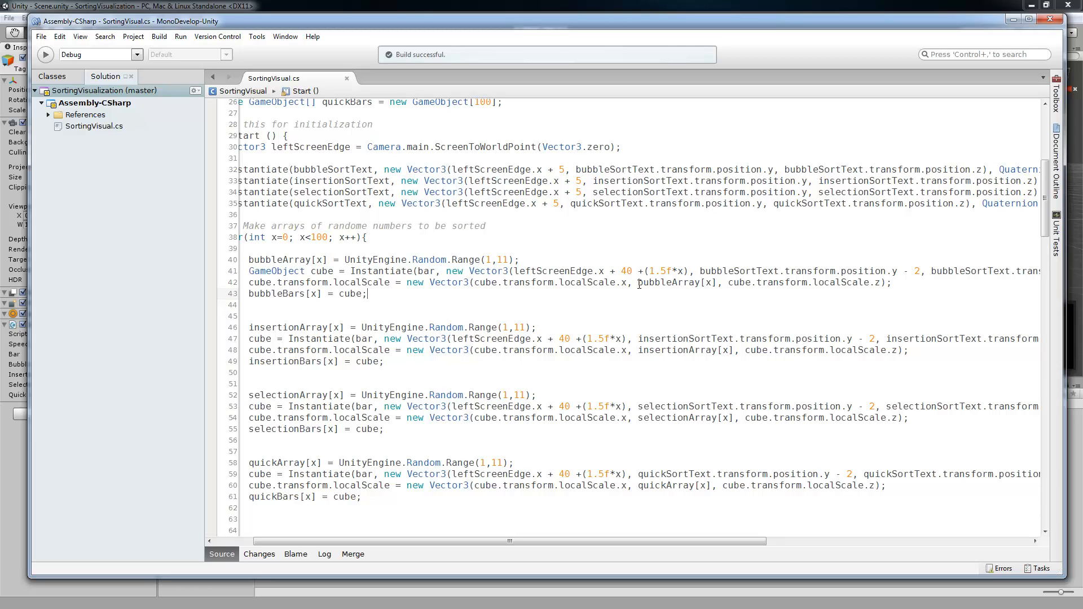
double_click(676, 282)
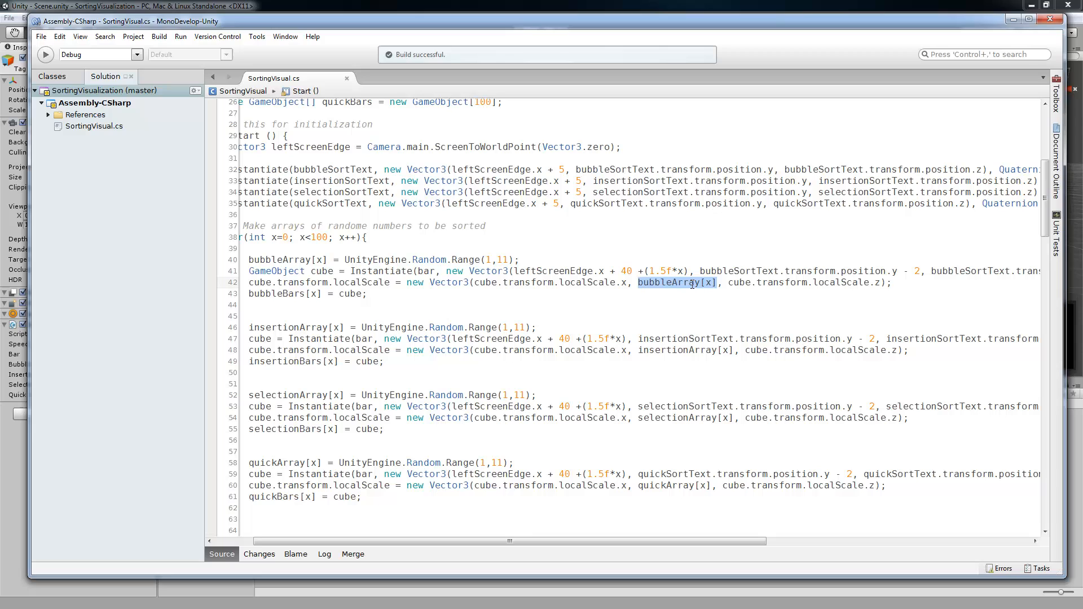
click(686, 283)
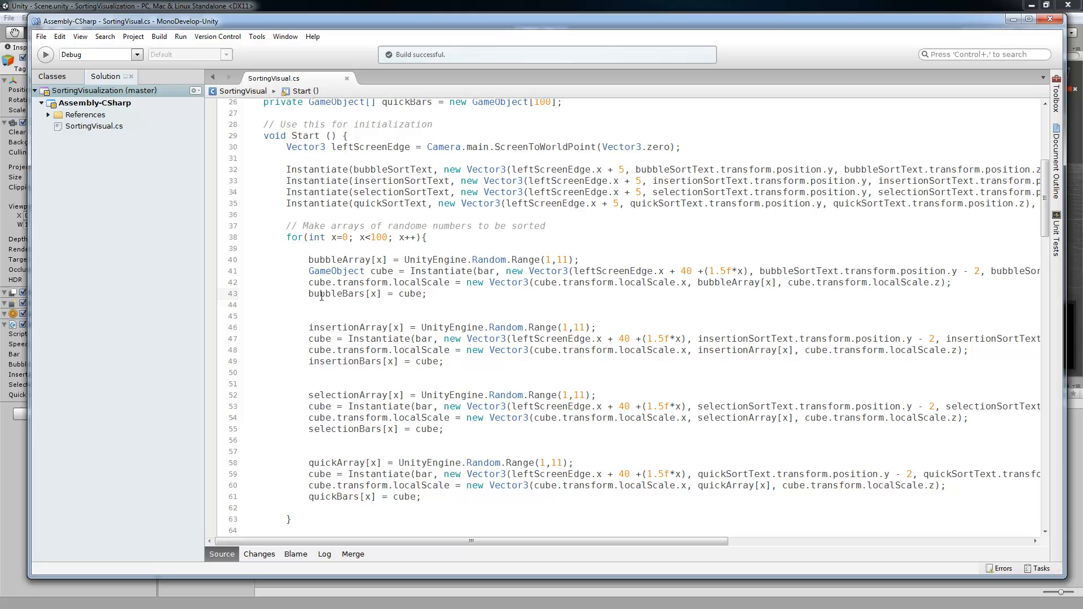
scroll(down, 3)
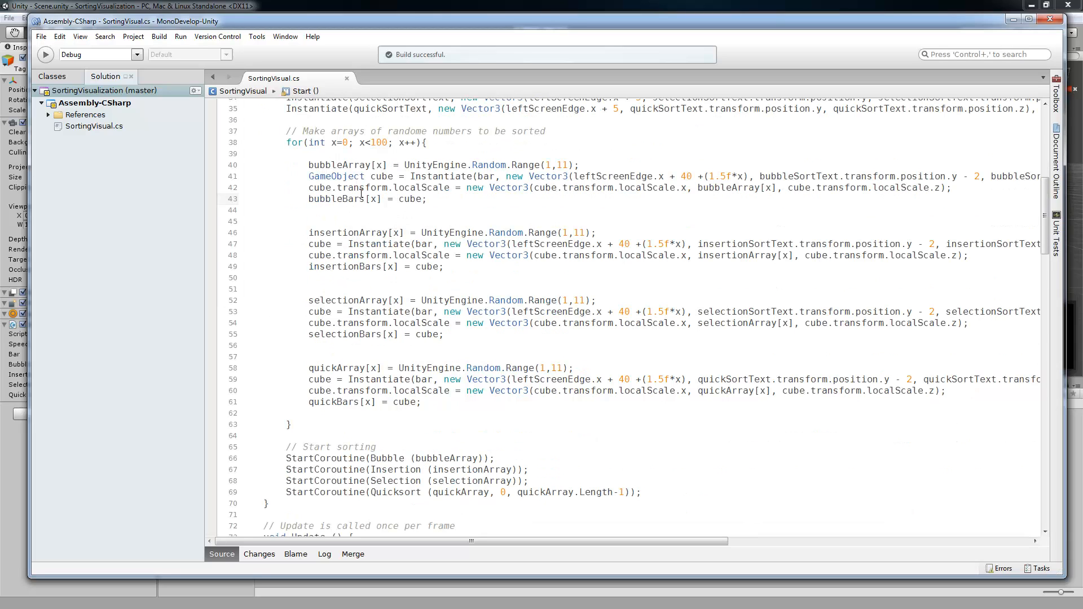
scroll(down, 3)
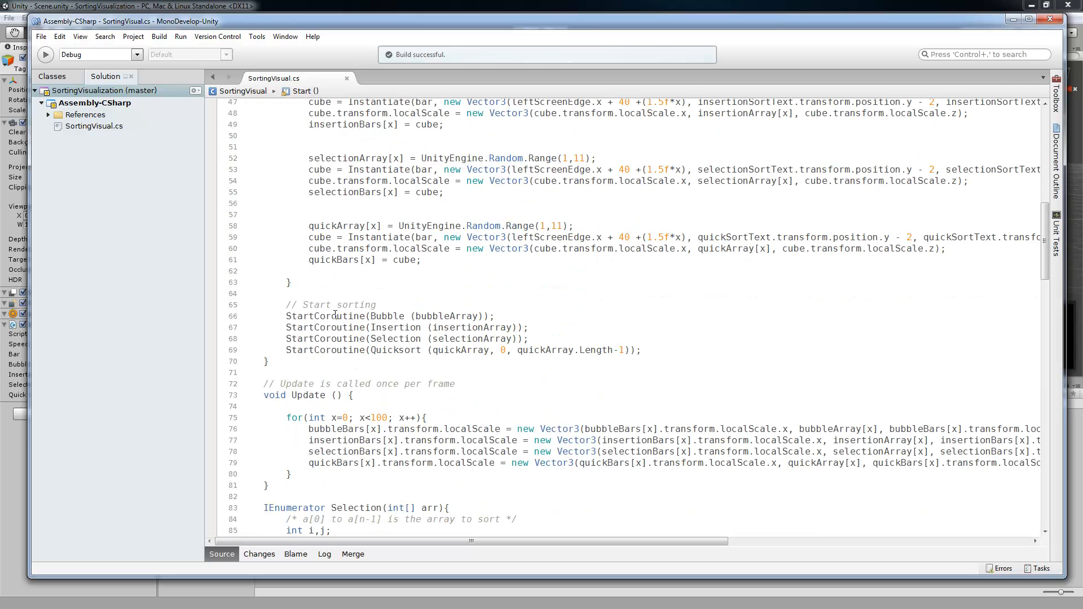
scroll(up, 3)
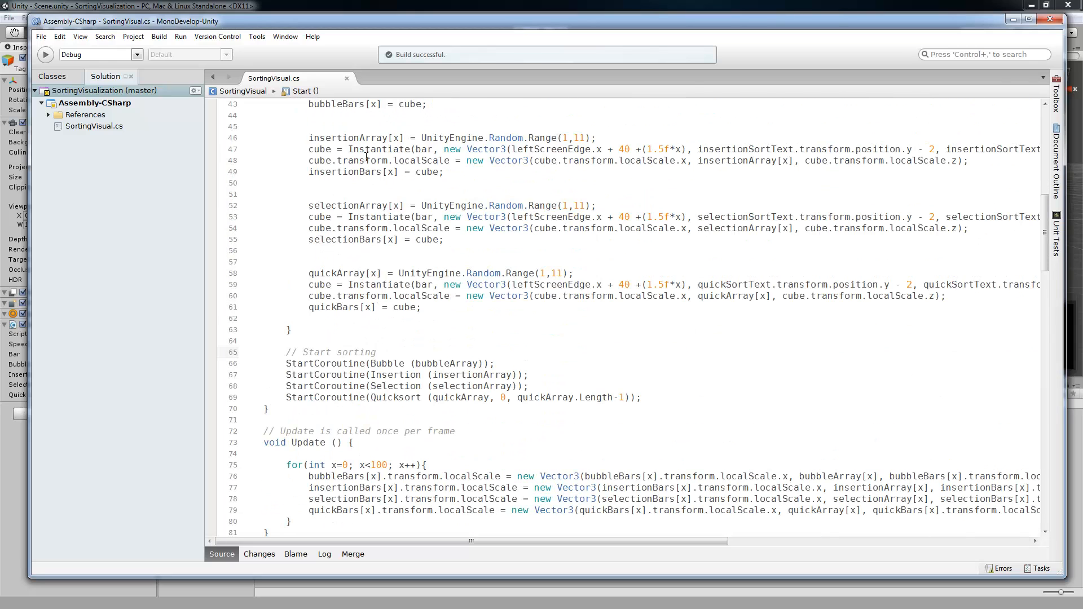
scroll(down, 3)
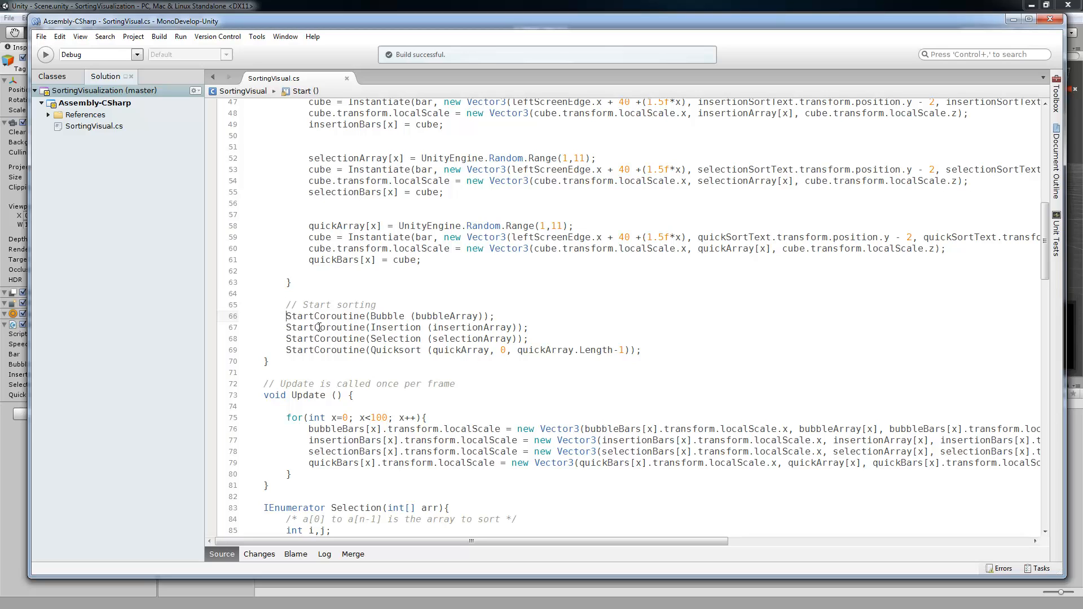
mouse_move(396, 316)
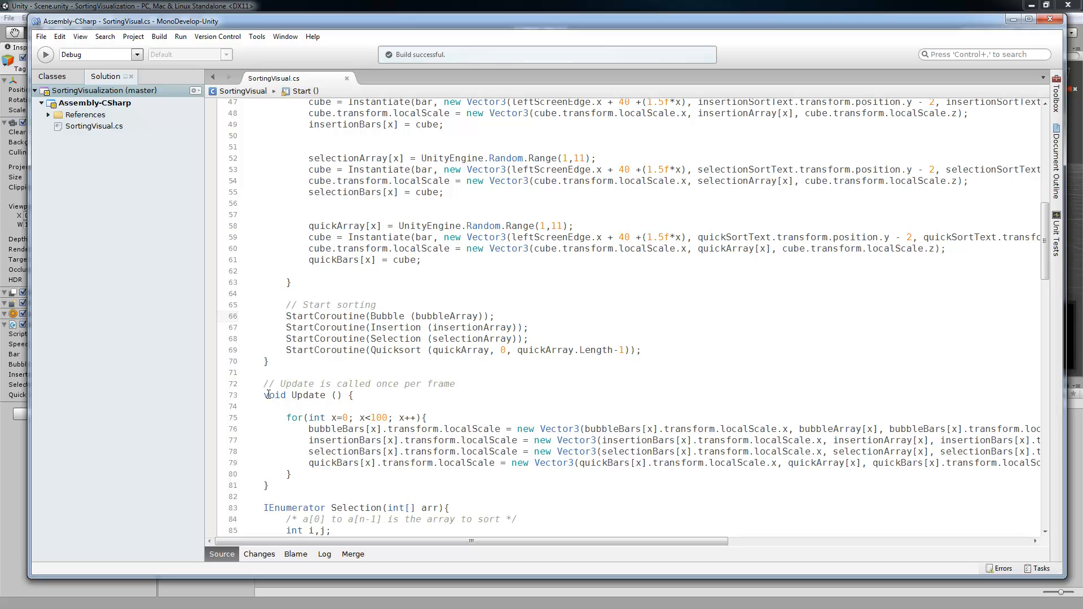
scroll(down, 3)
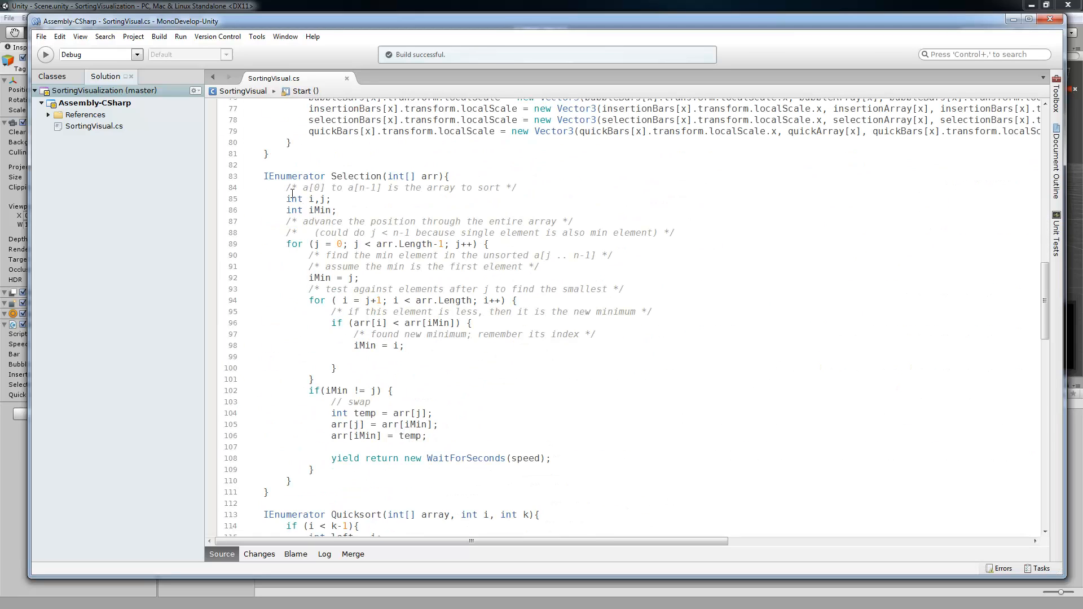
click(264, 176)
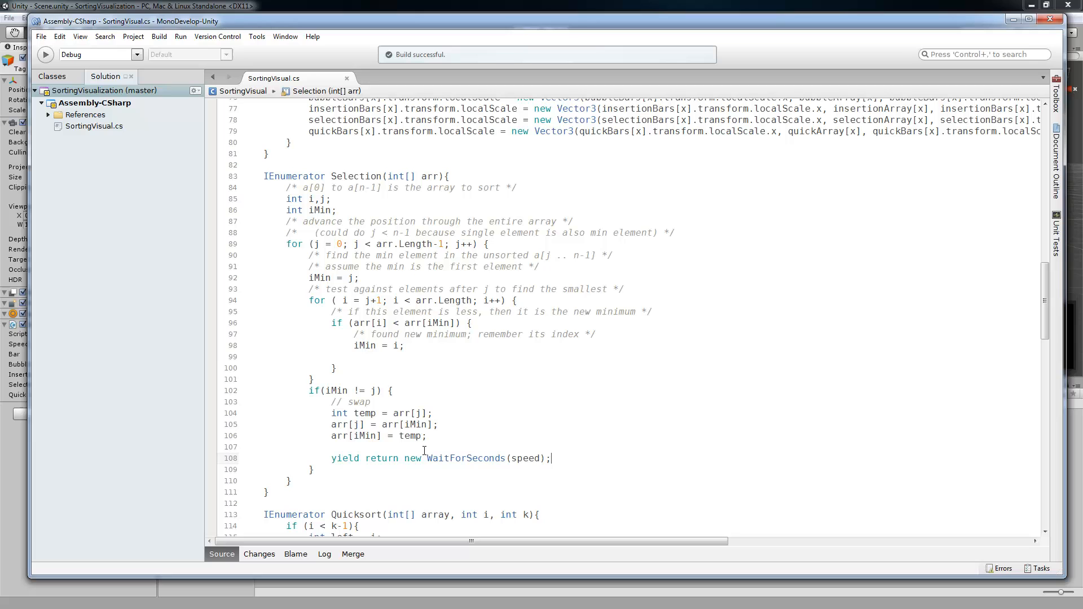
mouse_move(412, 458)
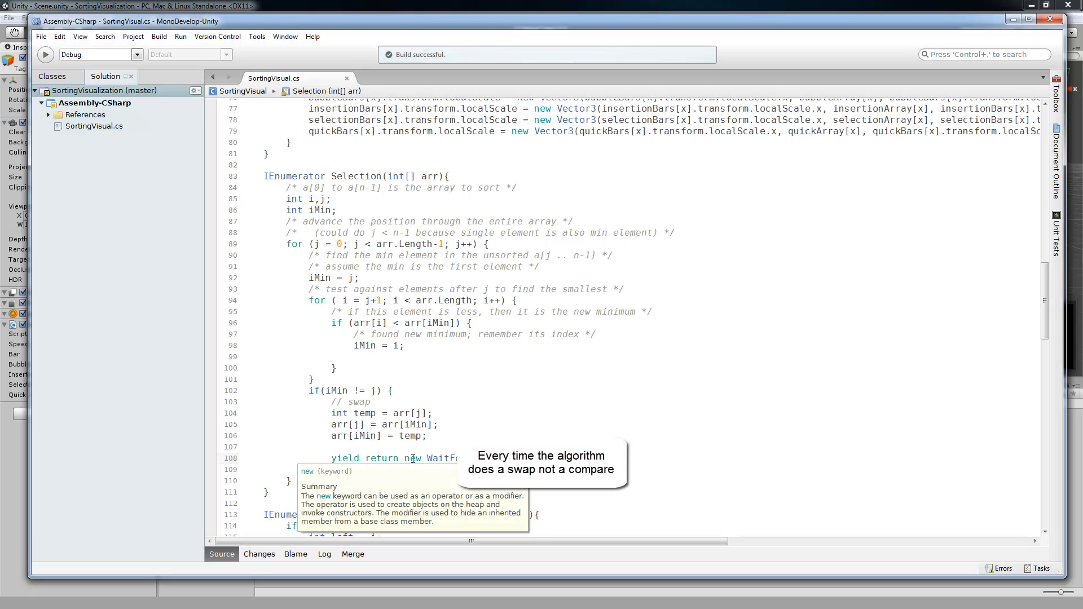
scroll(down, 3)
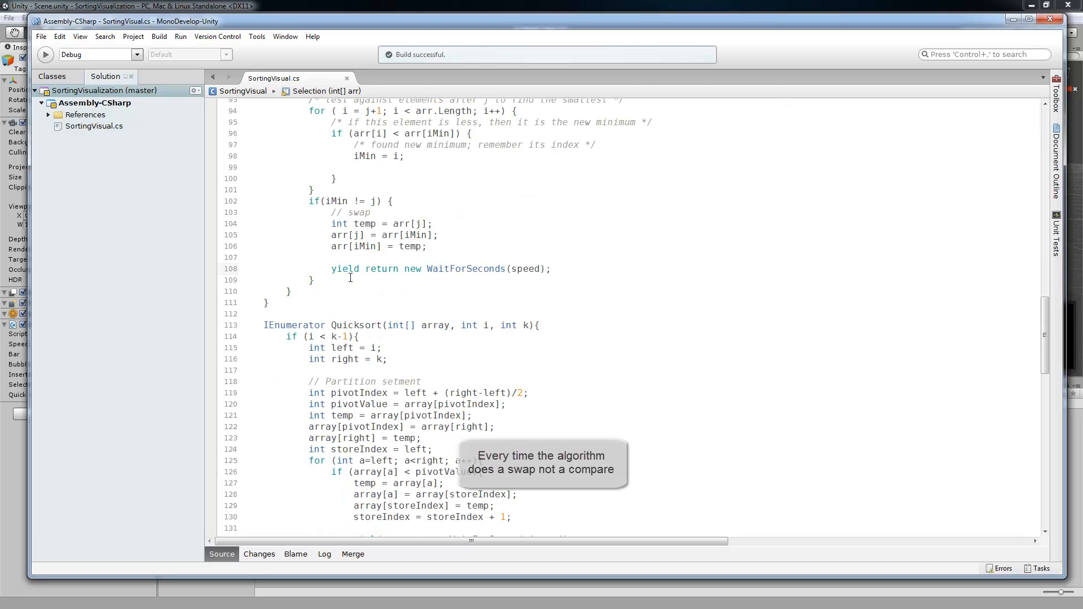
scroll(up, 3)
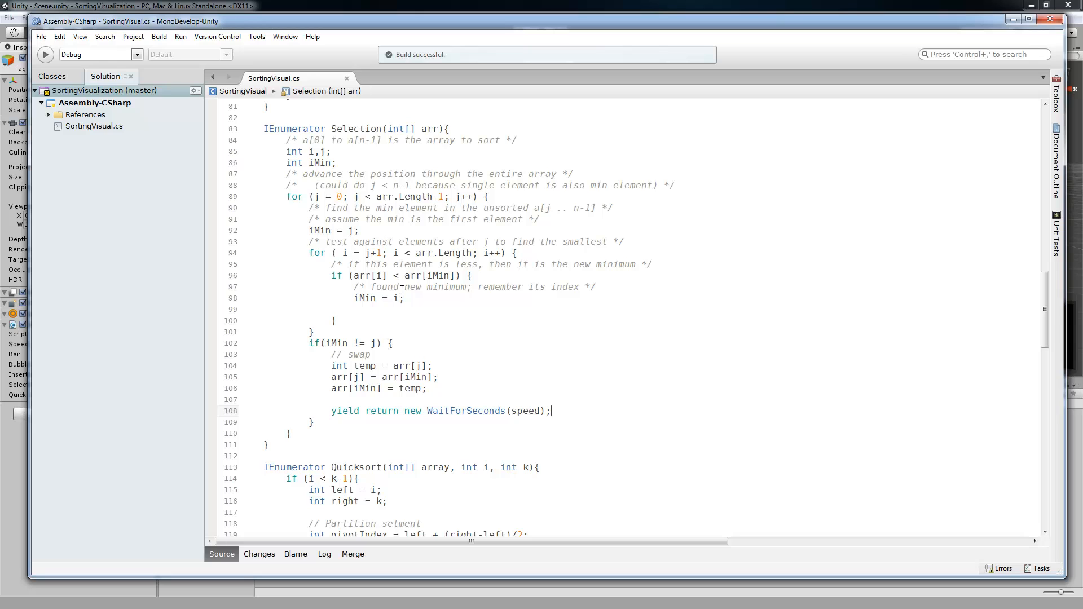
scroll(down, 3)
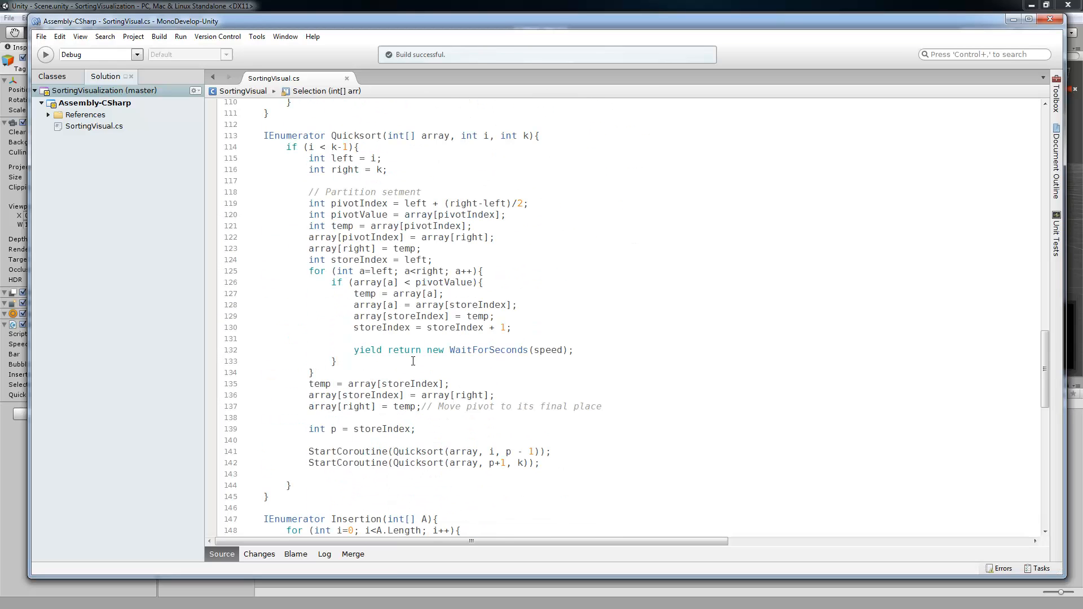
scroll(down, 3)
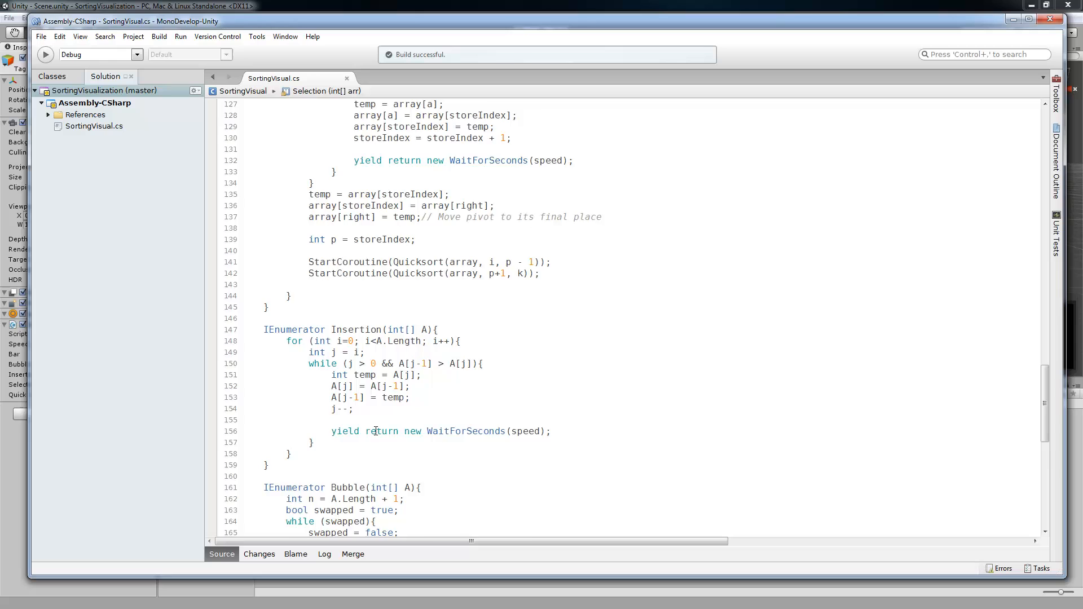
scroll(down, 3)
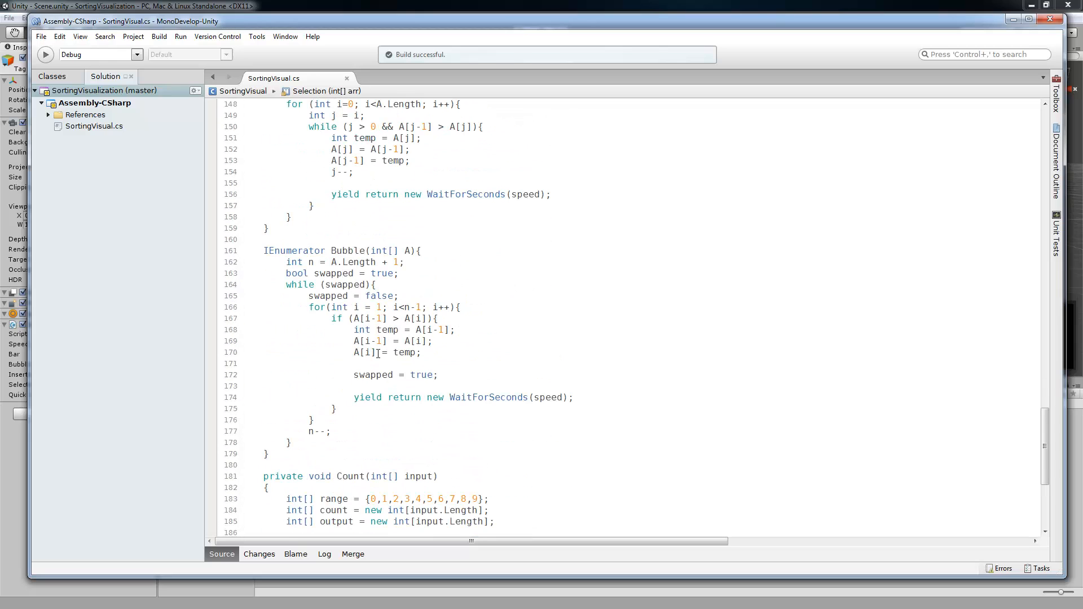
double_click(367, 397)
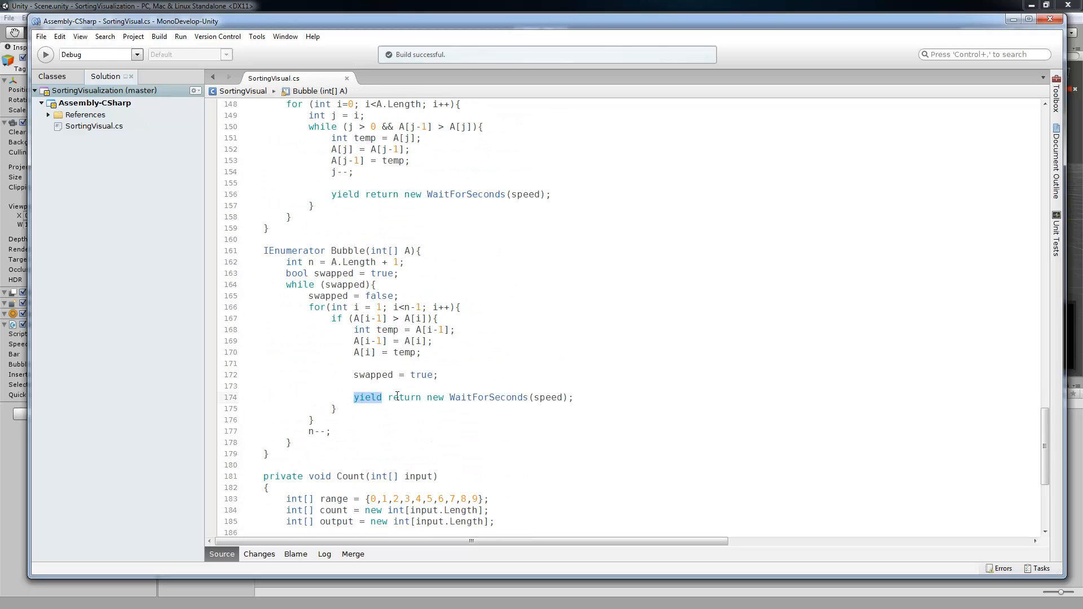
double_click(547, 397)
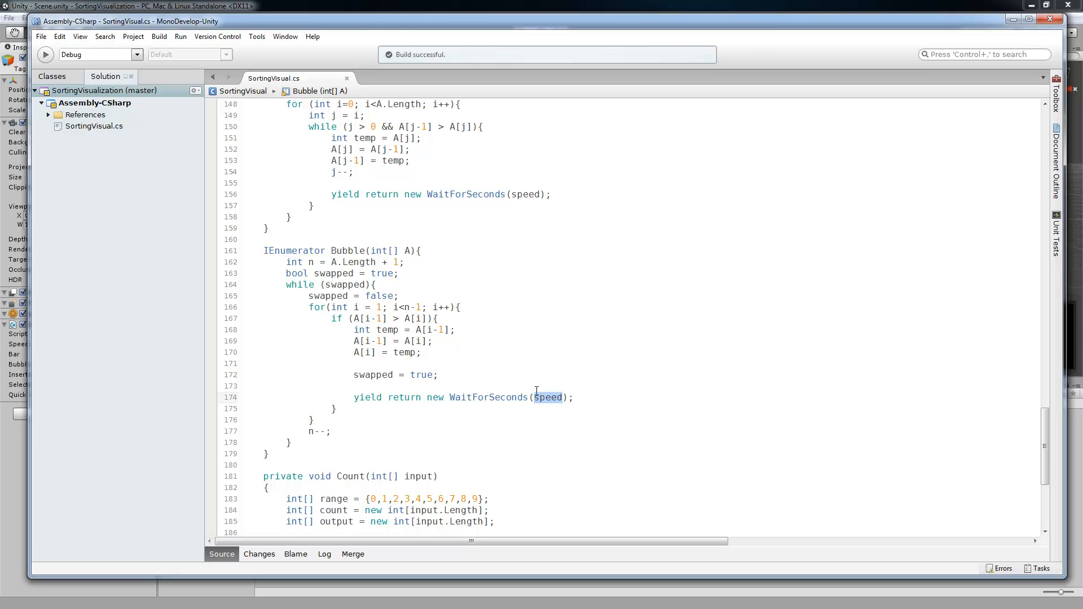
scroll(up, 3)
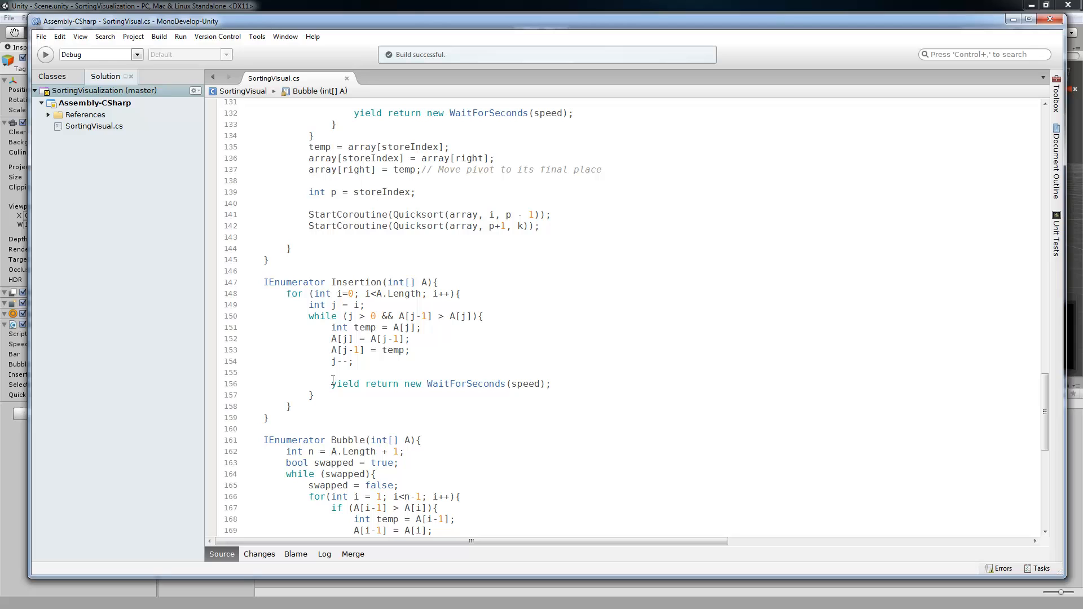
scroll(up, 3)
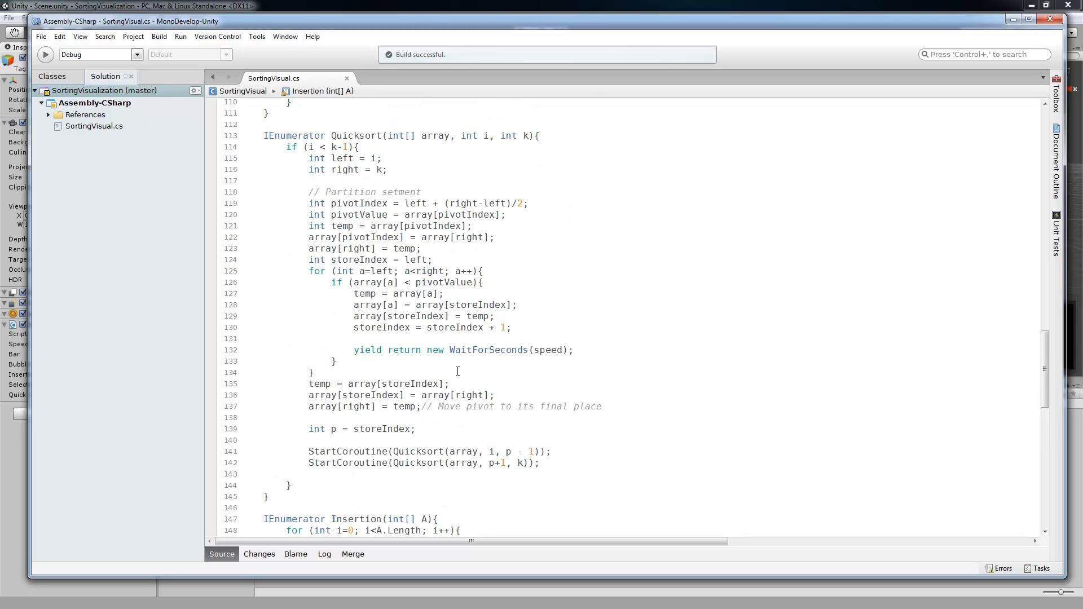
scroll(up, 3)
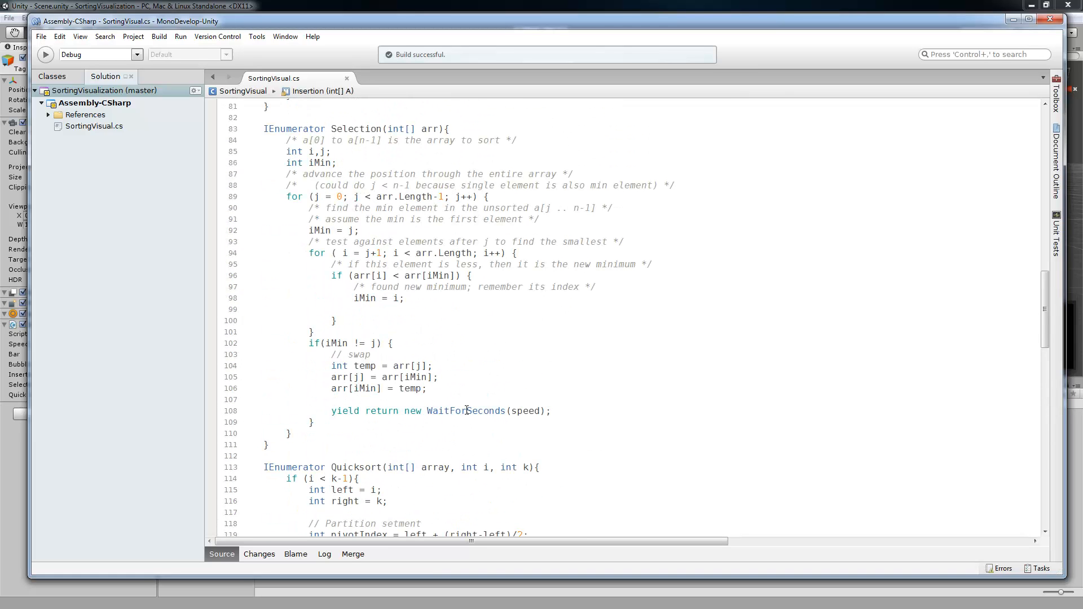
click(444, 417)
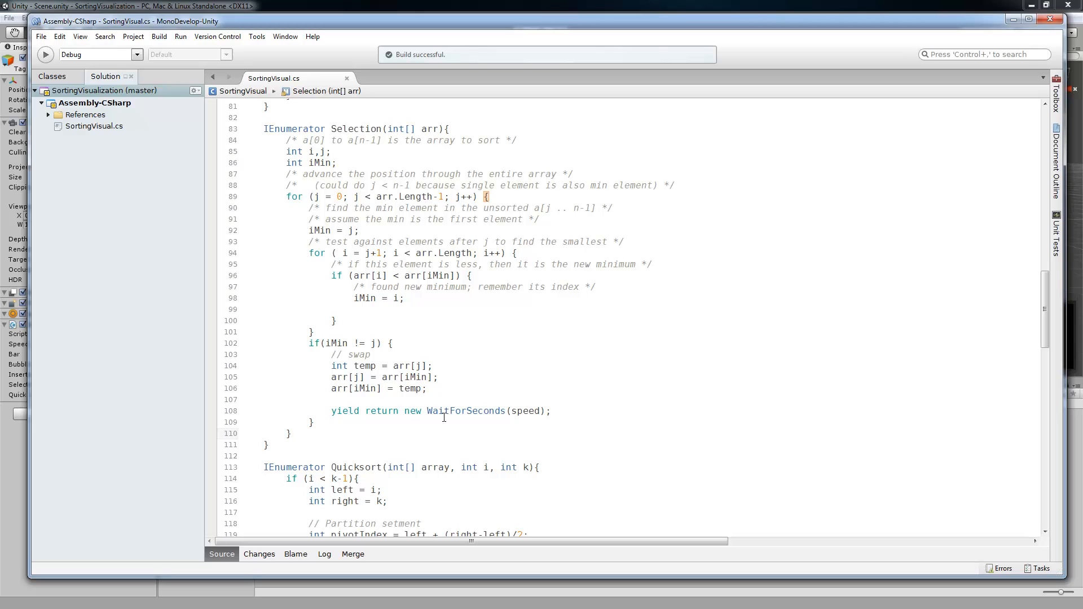
scroll(down, 3)
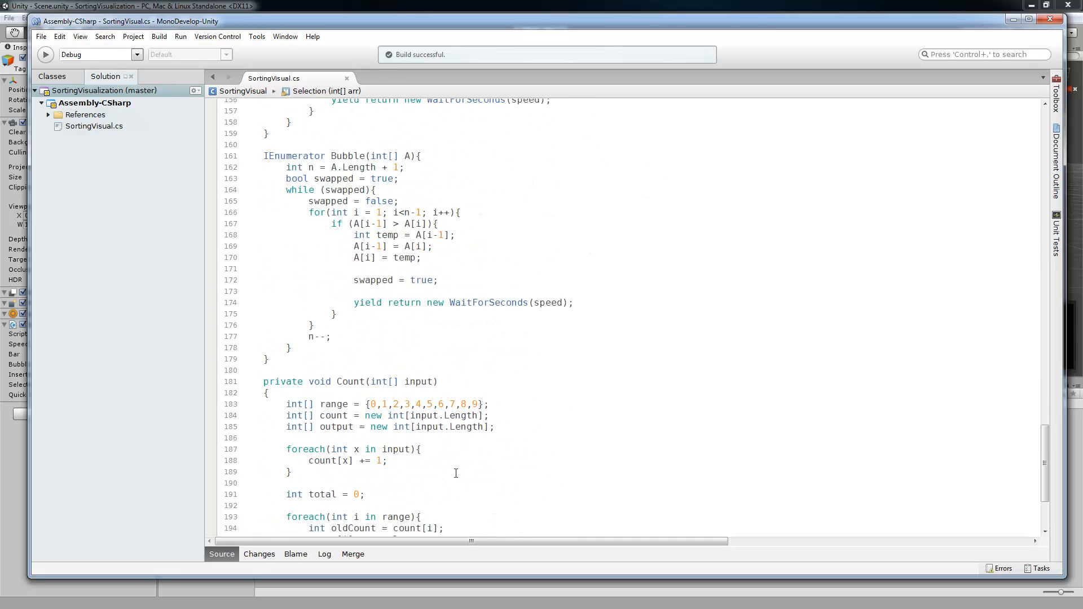
mouse_move(348, 333)
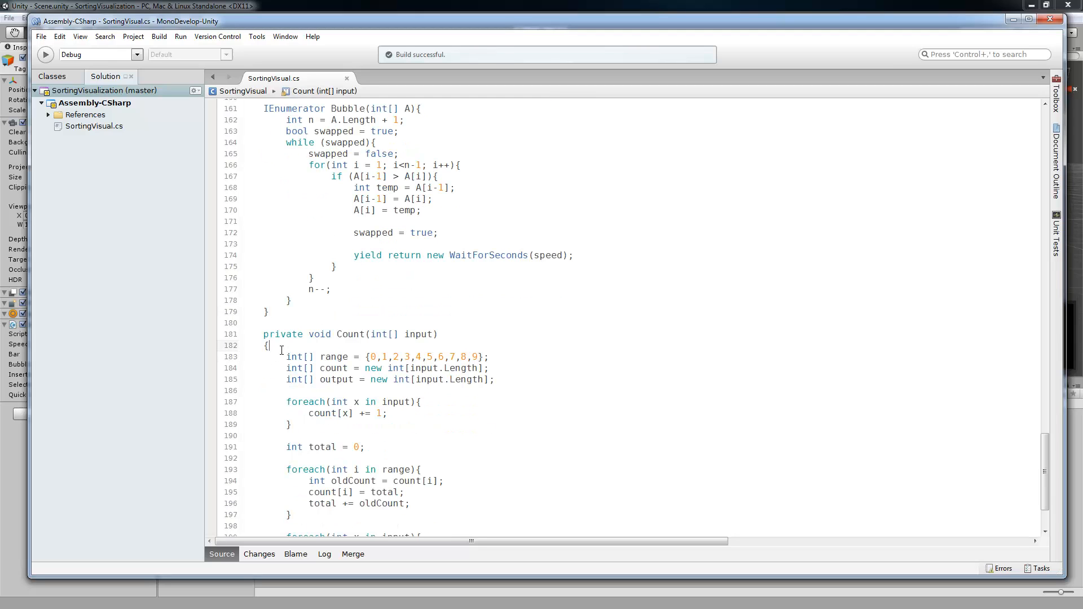
scroll(down, 3)
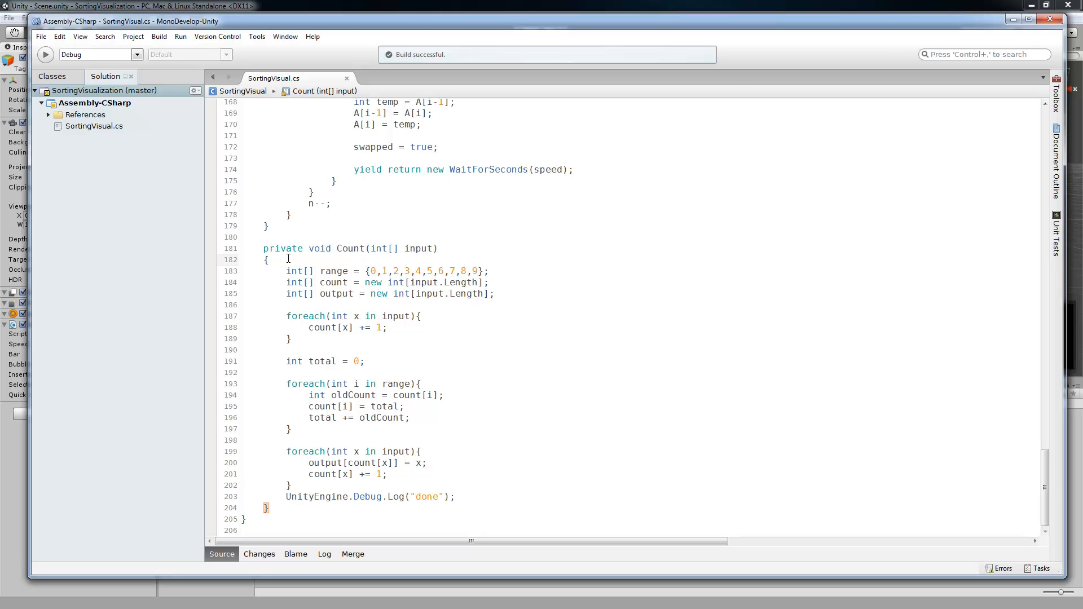
scroll(up, 3)
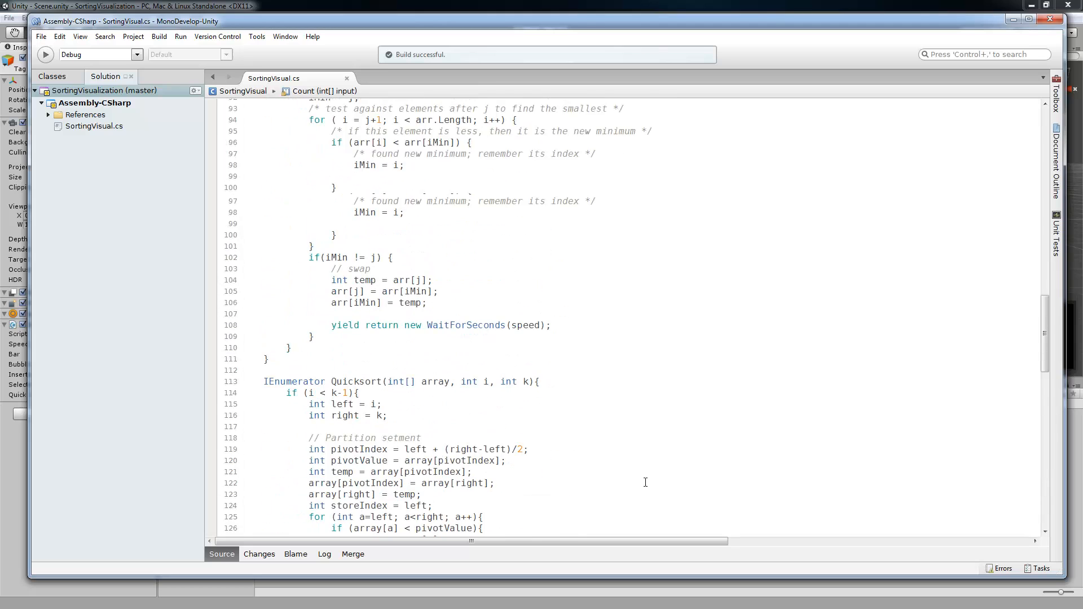
scroll(up, 3)
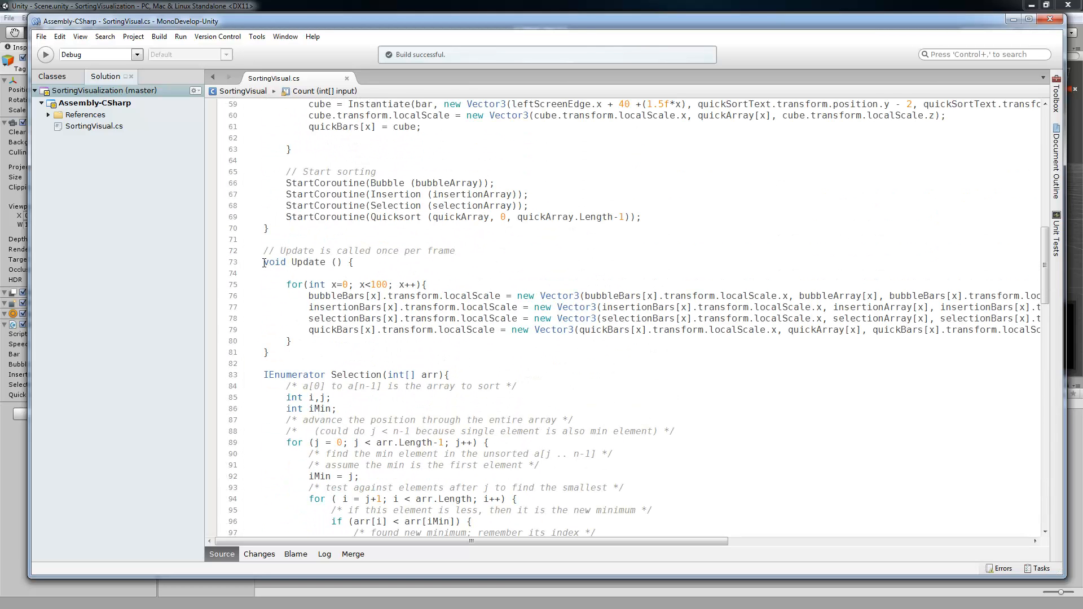
click(262, 261)
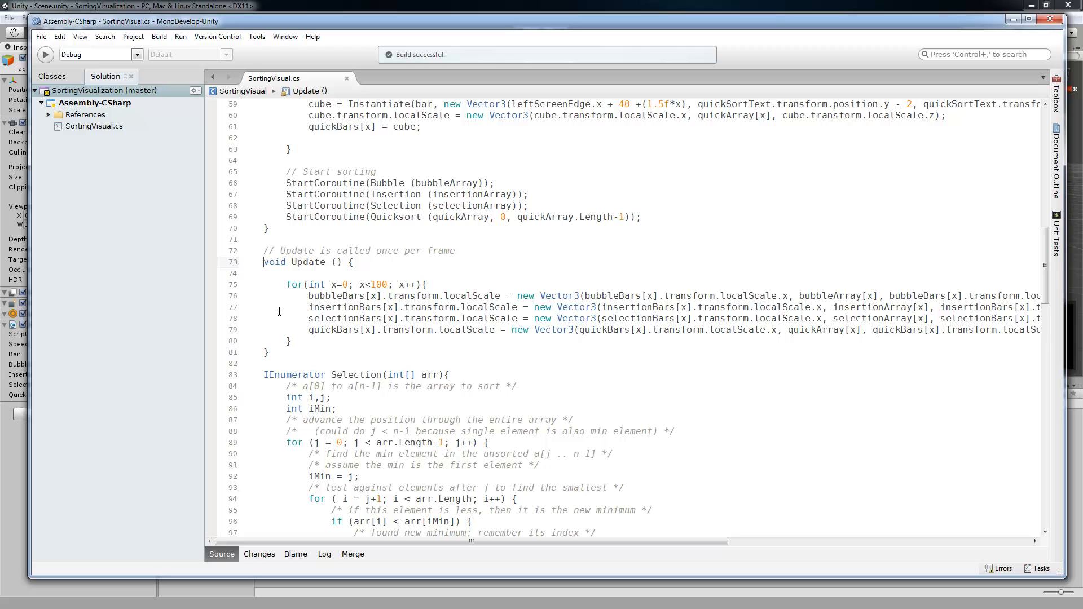
mouse_move(309, 557)
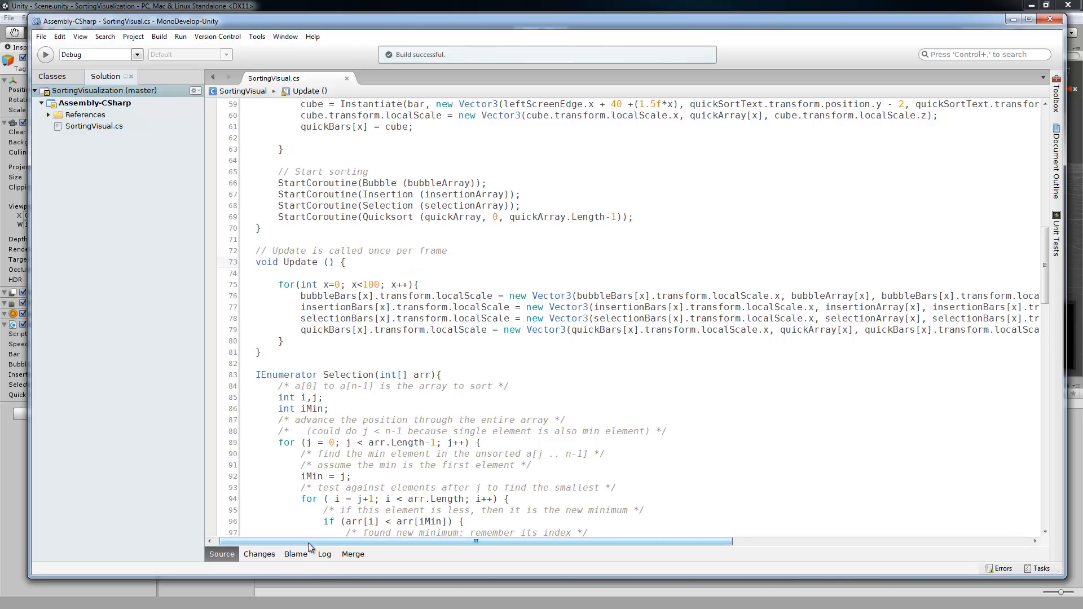
scroll(left, 3)
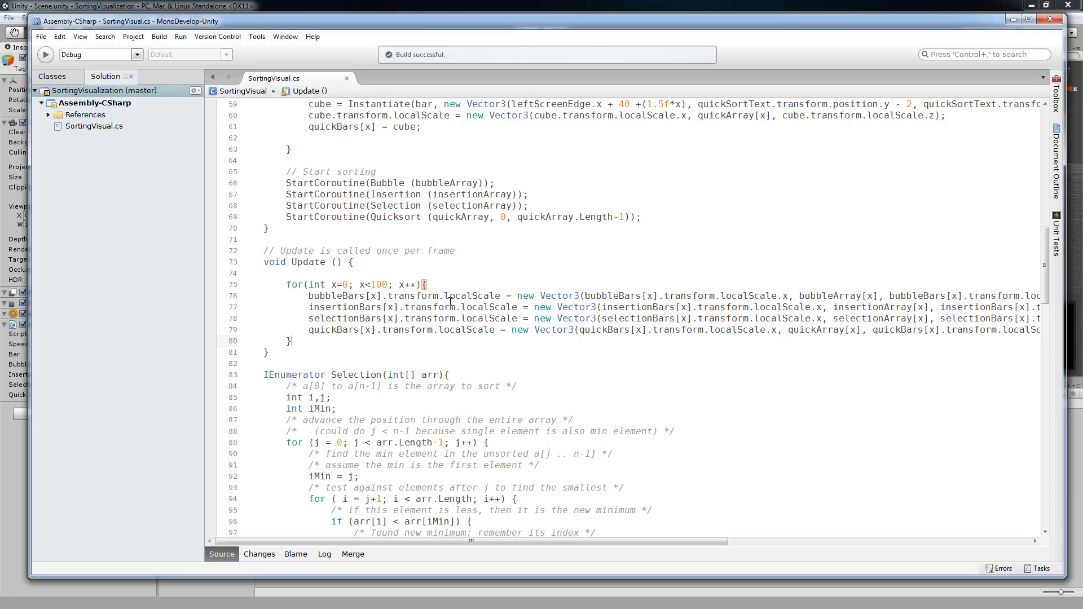
scroll(up, 3)
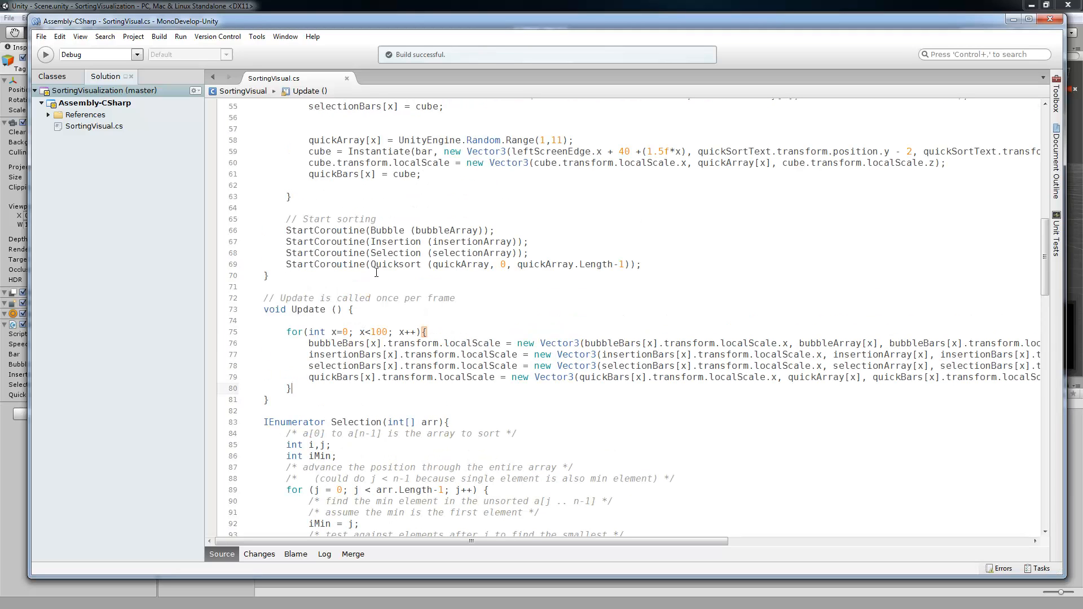
scroll(up, 3)
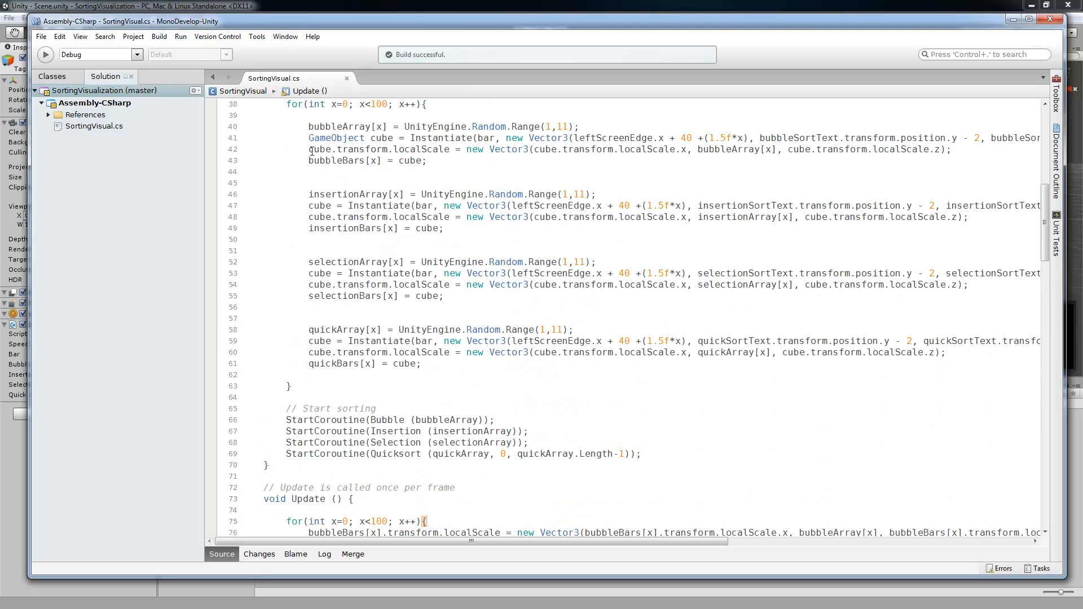
scroll(down, 3)
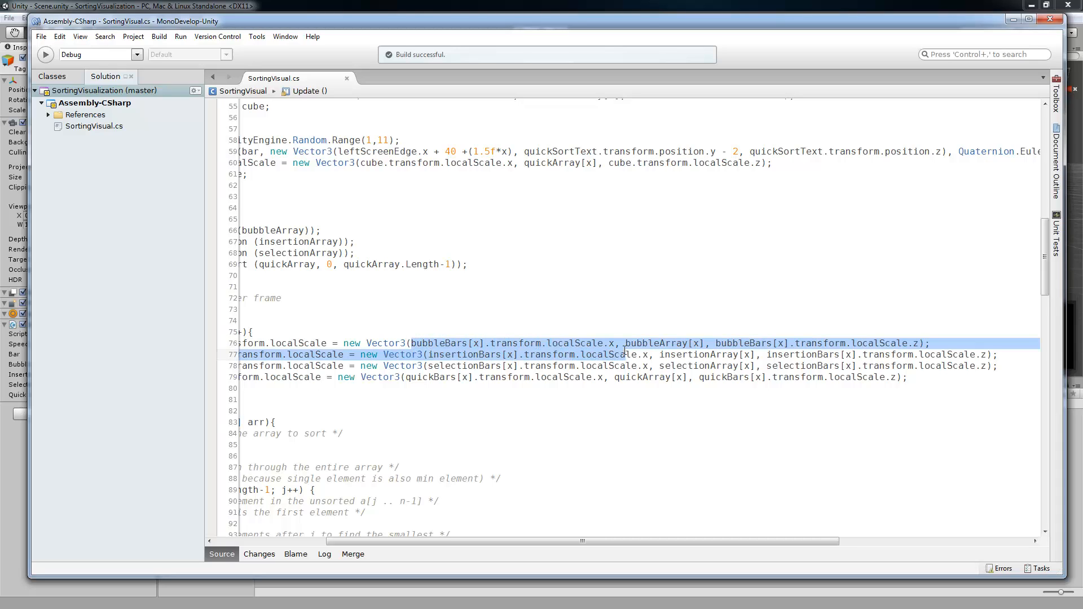
double_click(655, 344)
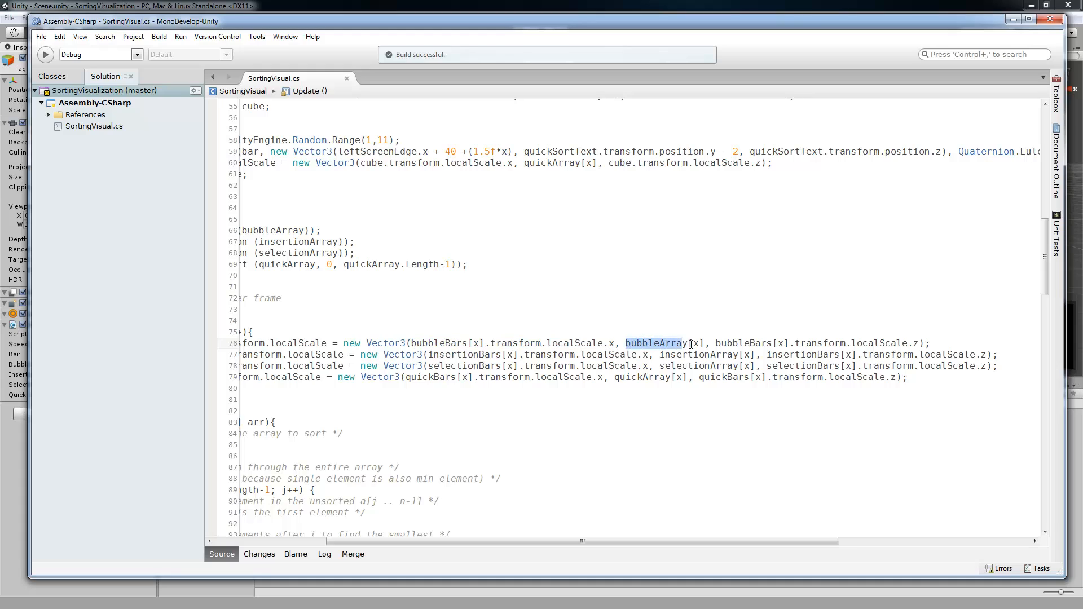
double_click(695, 344)
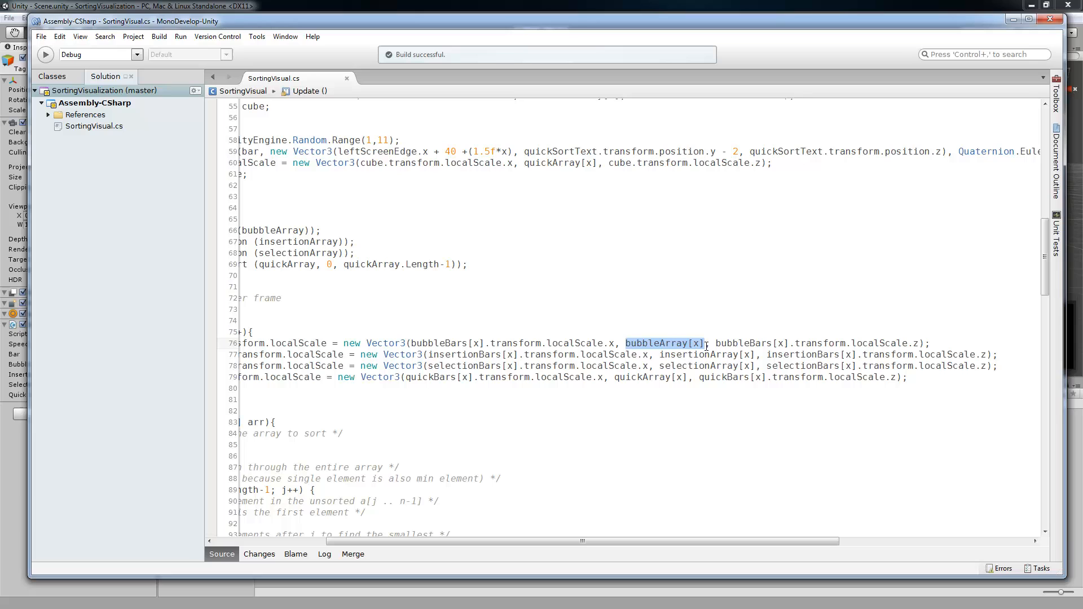
mouse_move(643, 377)
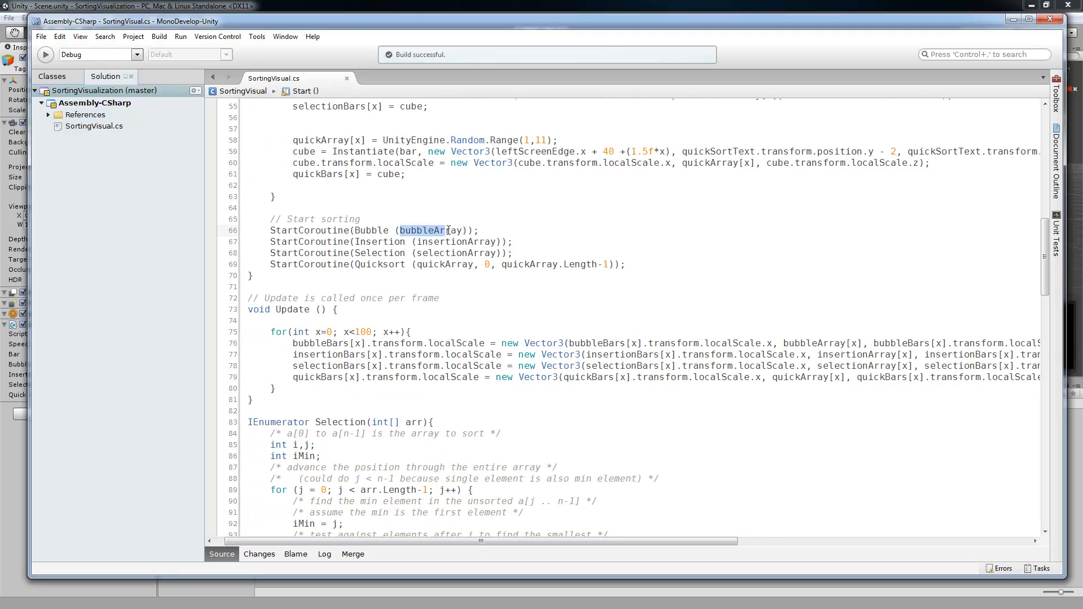
double_click(429, 230)
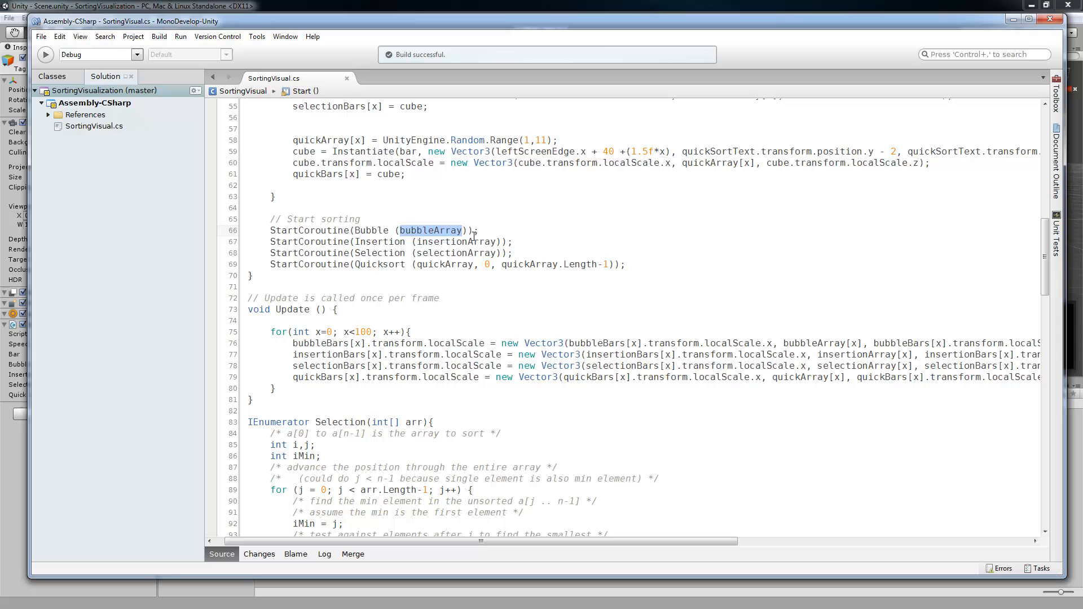
double_click(455, 242)
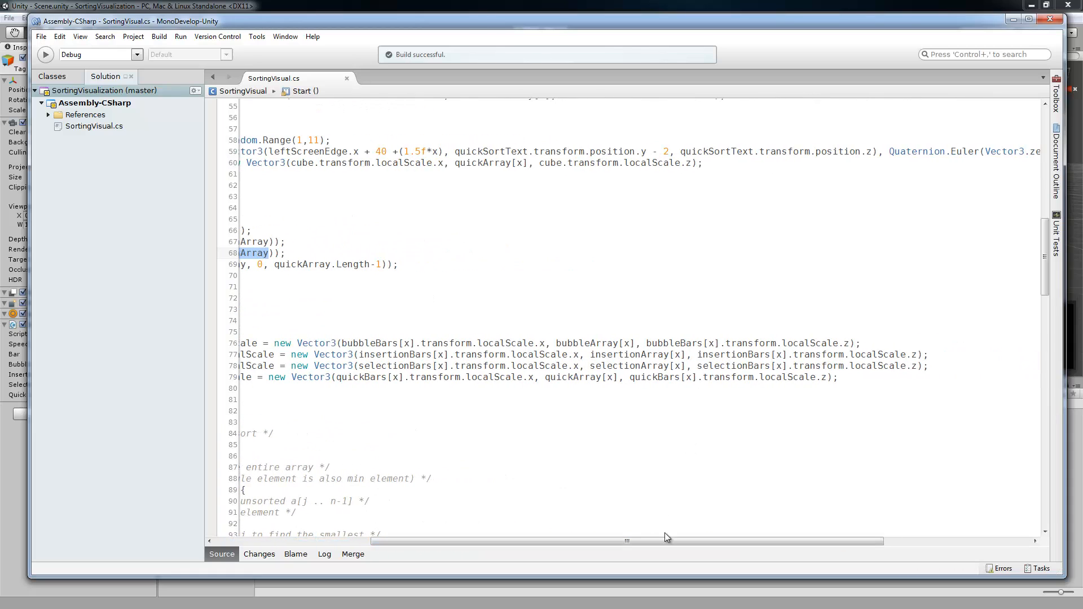
Scroll the SortingVisual code and switch back to the Unity editor.
scroll(left, 3)
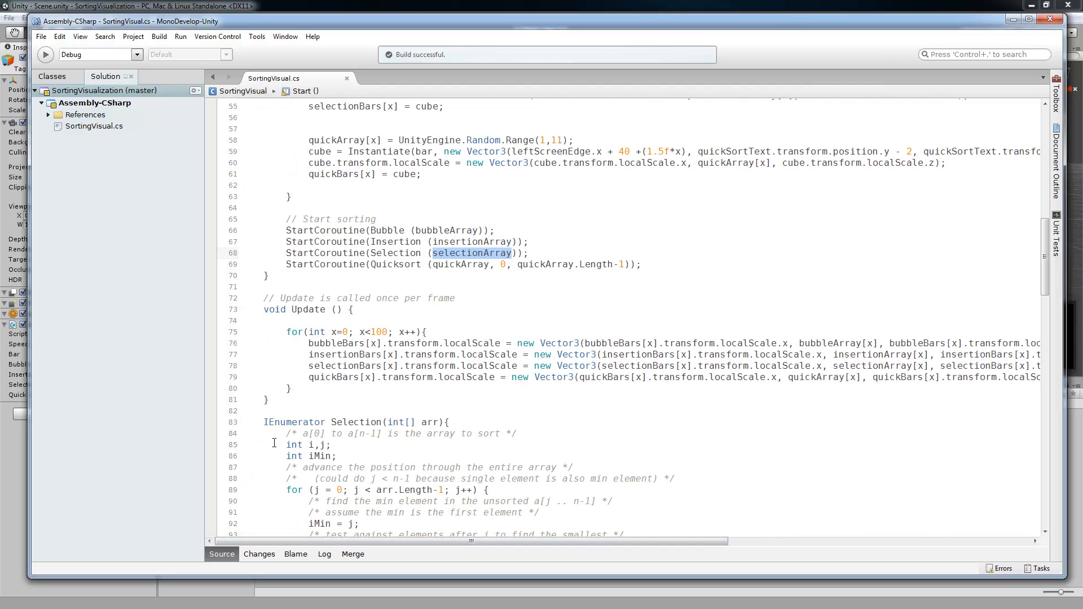
click(271, 399)
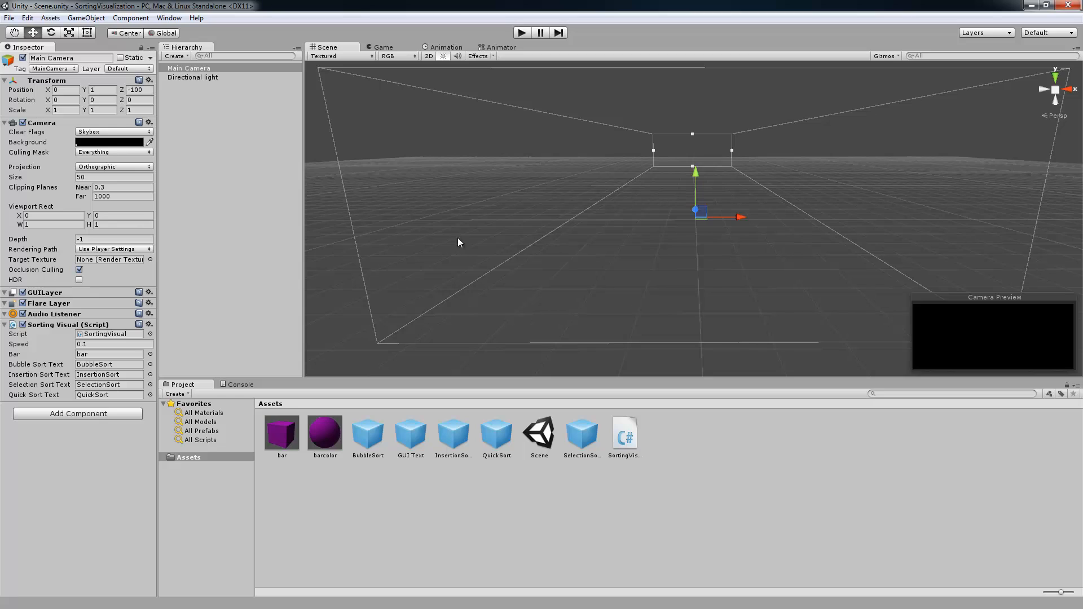
Enter Play mode to replay the four sorting bar visualizations.
click(521, 33)
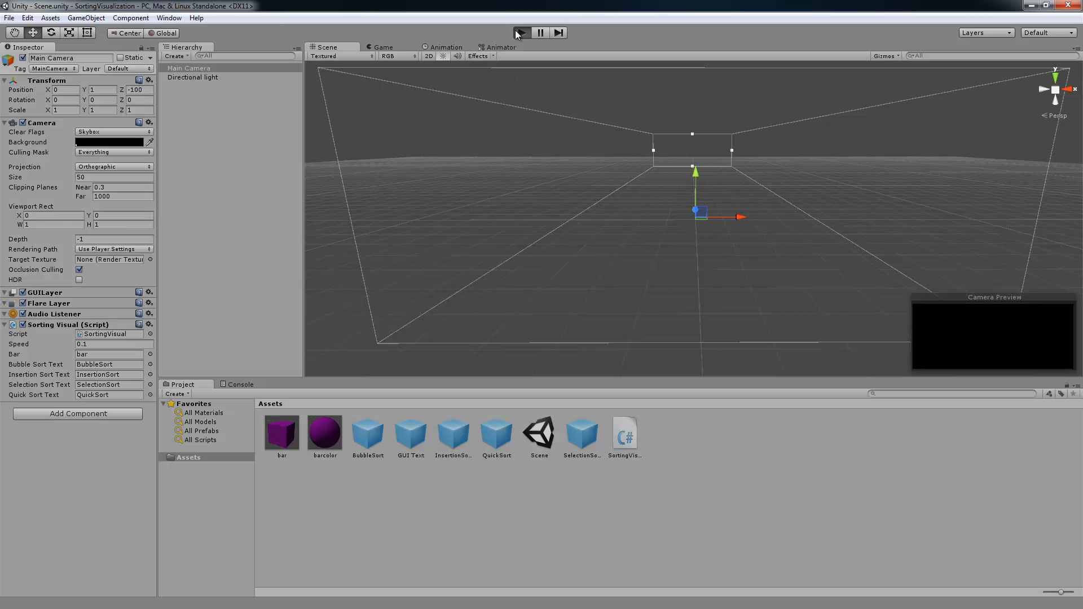
click(521, 33)
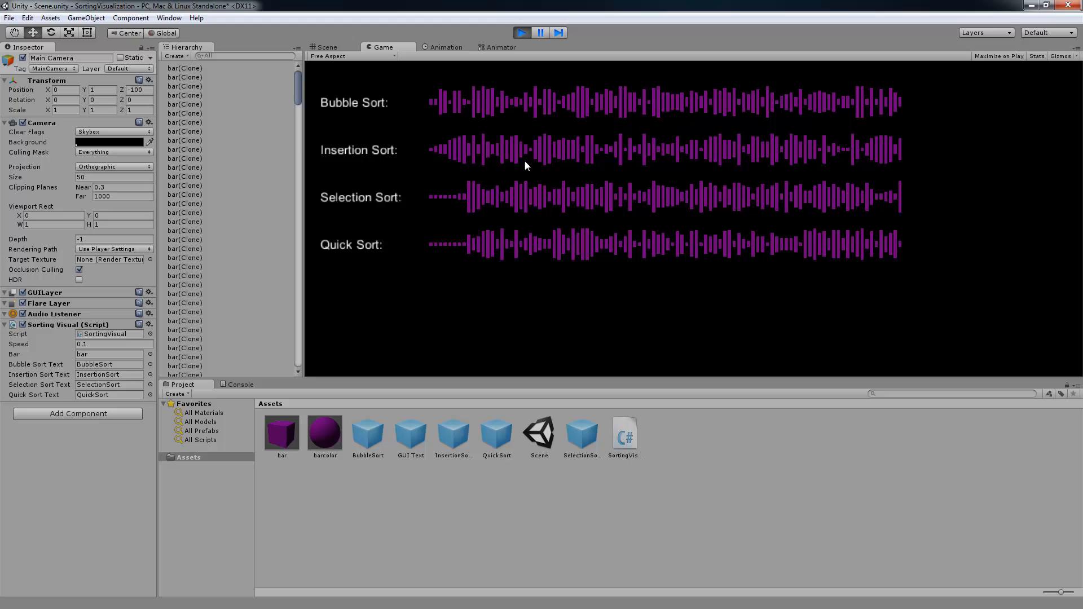